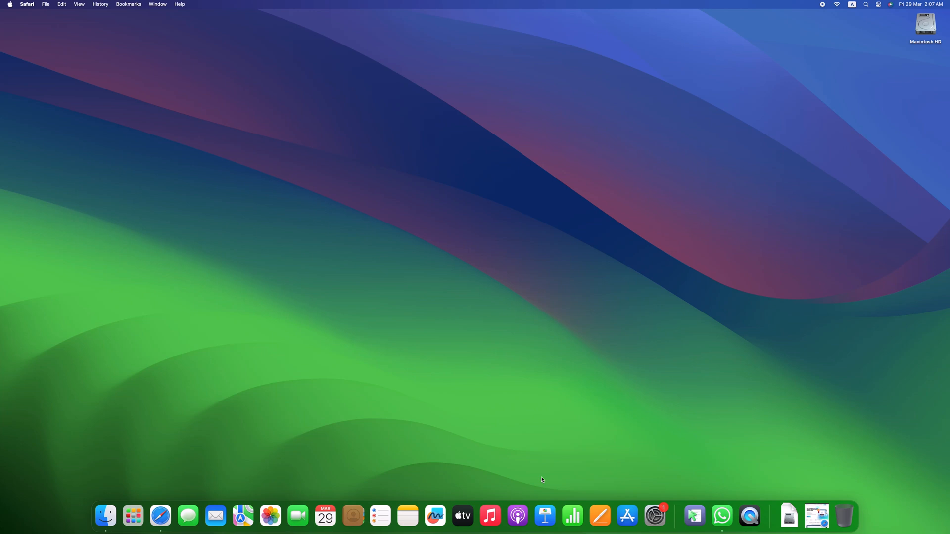
mouse_move(416, 378)
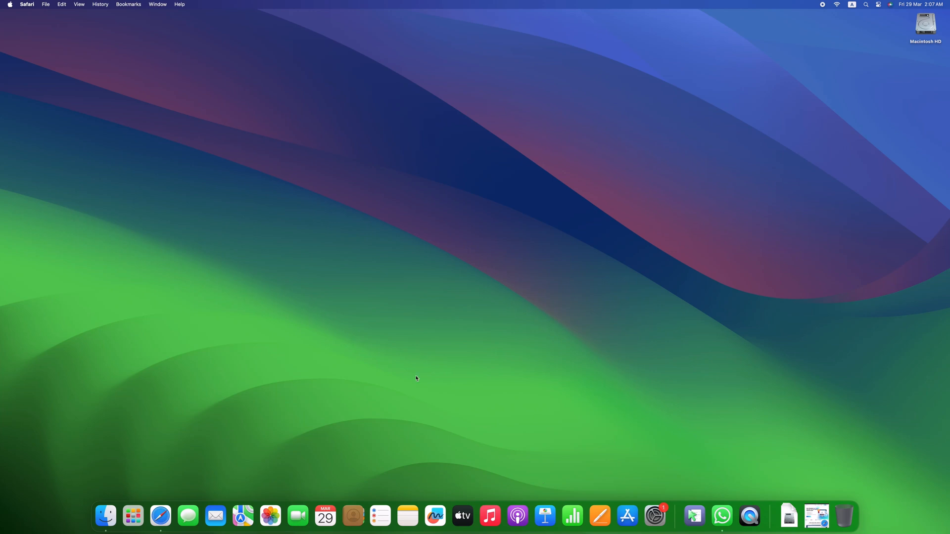
mouse_move(817, 516)
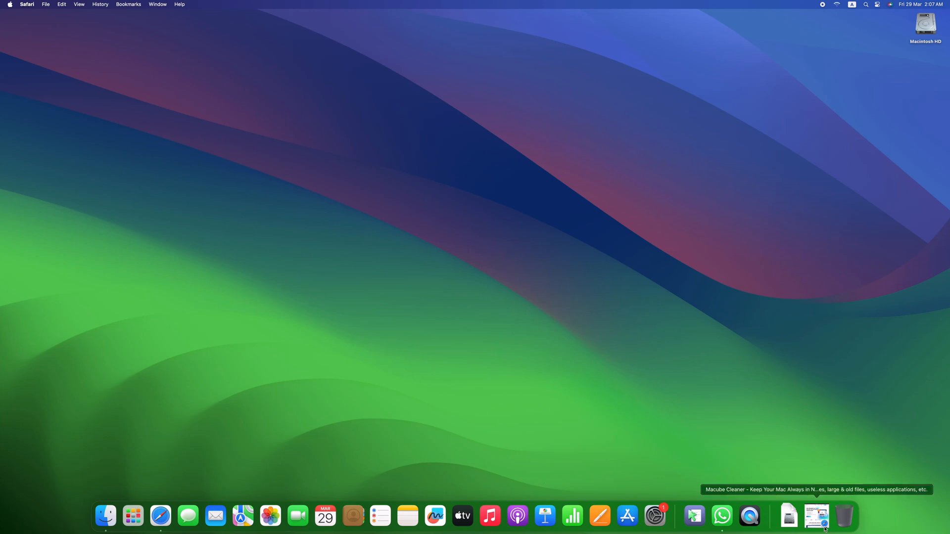
- Open macube.com in Safari from the Macube Cleaner link in the Dock
click(817, 515)
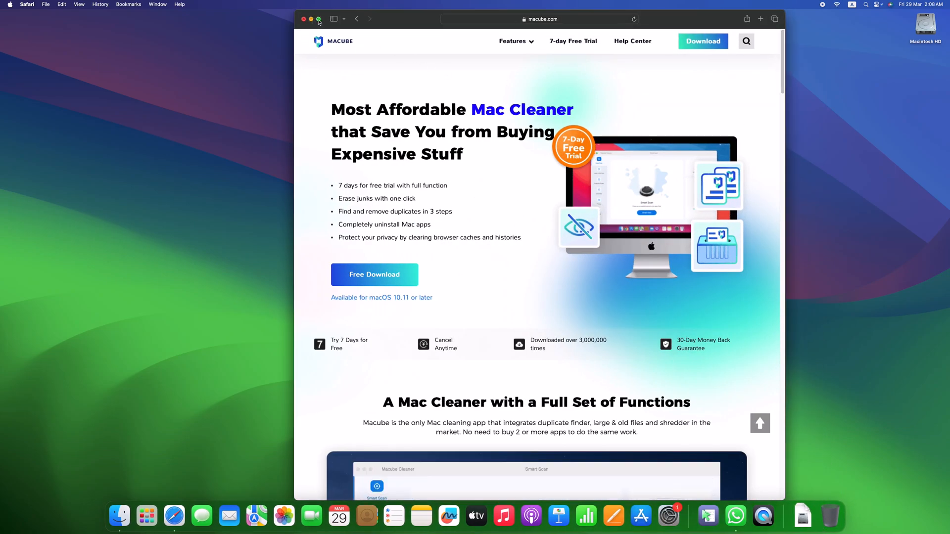
- Make Safari full screen and scroll through the Macube homepage's feature sections
click(318, 18)
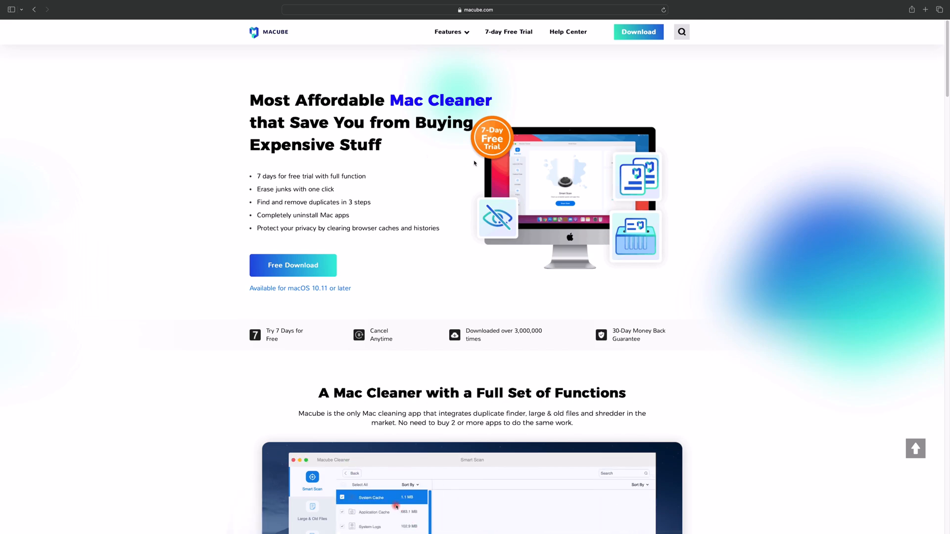
mouse_move(467, 192)
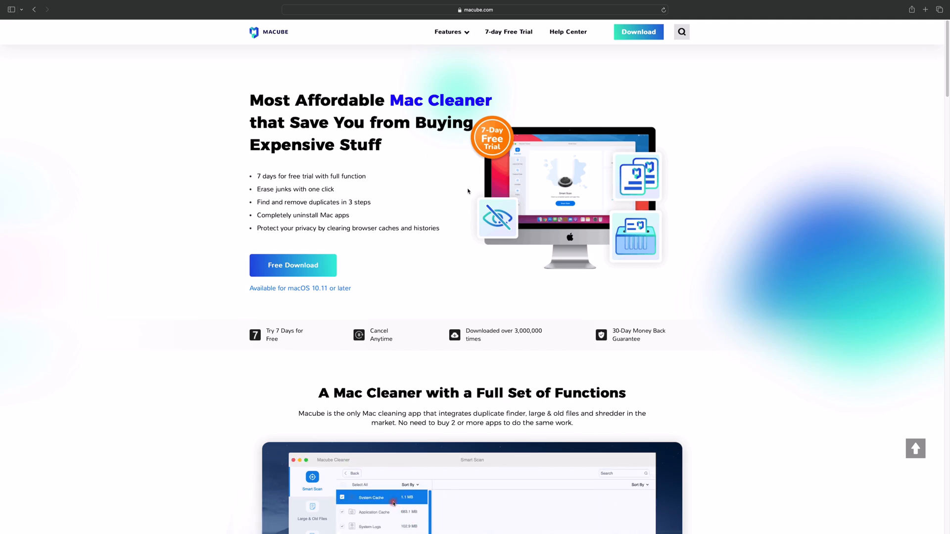
scroll(down, 3)
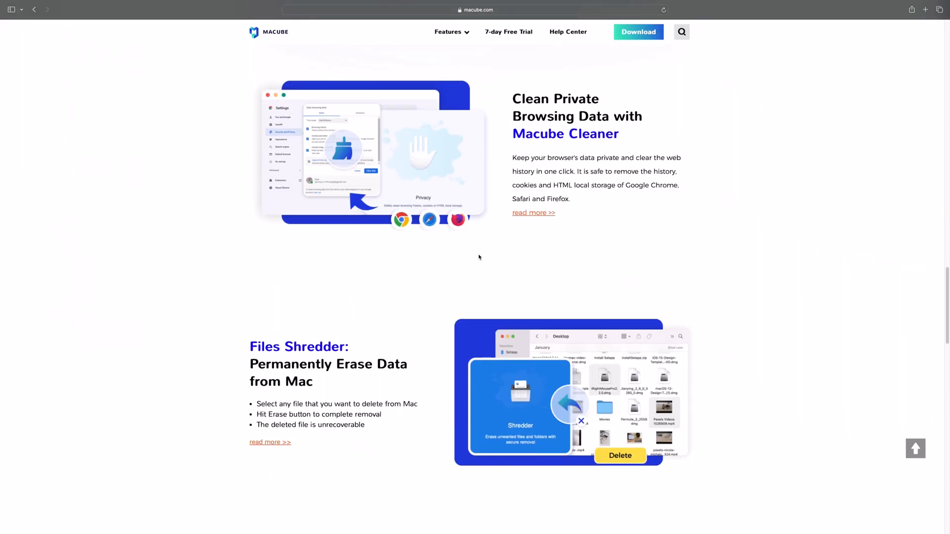
scroll(up, 3)
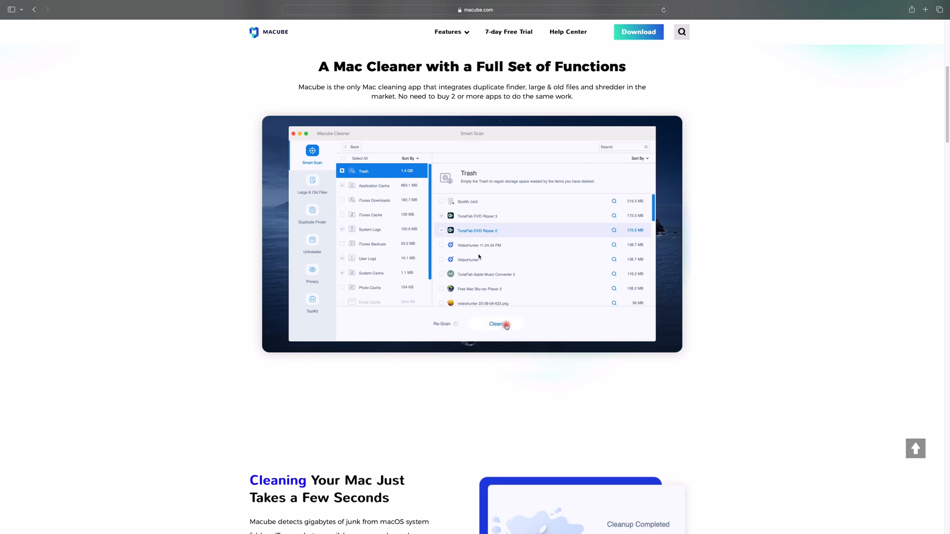
scroll(down, 3)
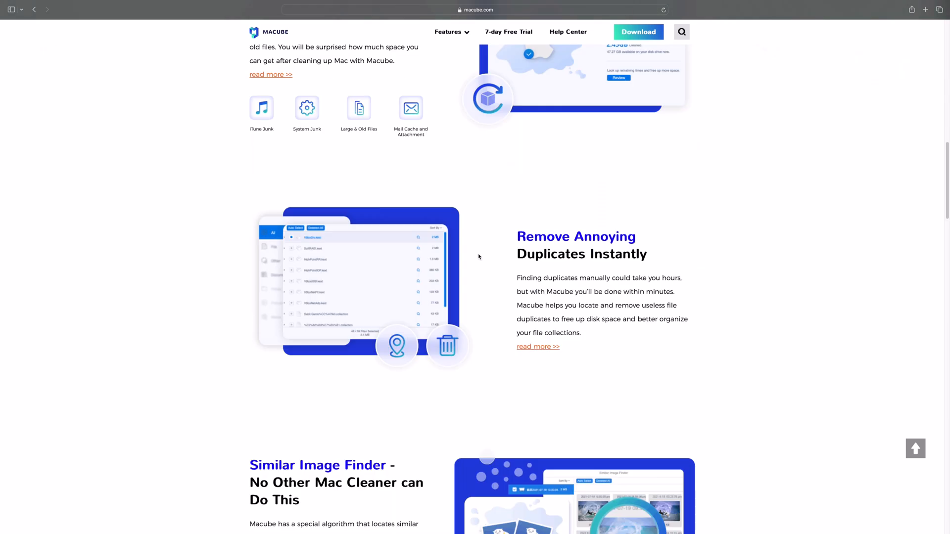
scroll(down, 3)
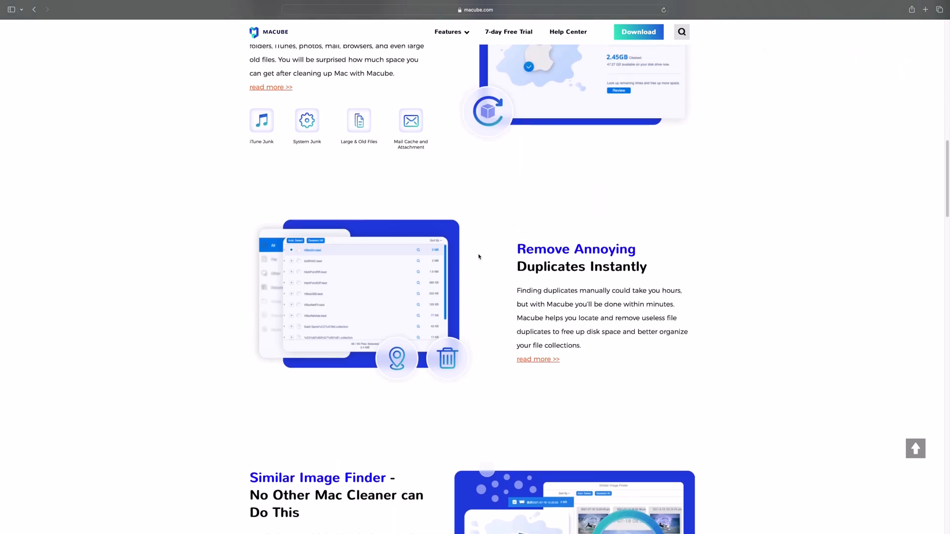
scroll(down, 3)
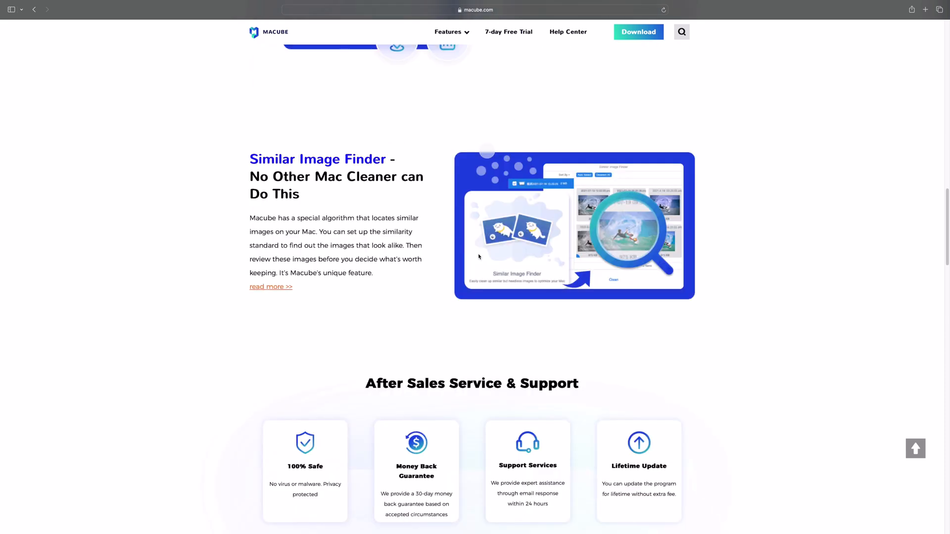
scroll(down, 3)
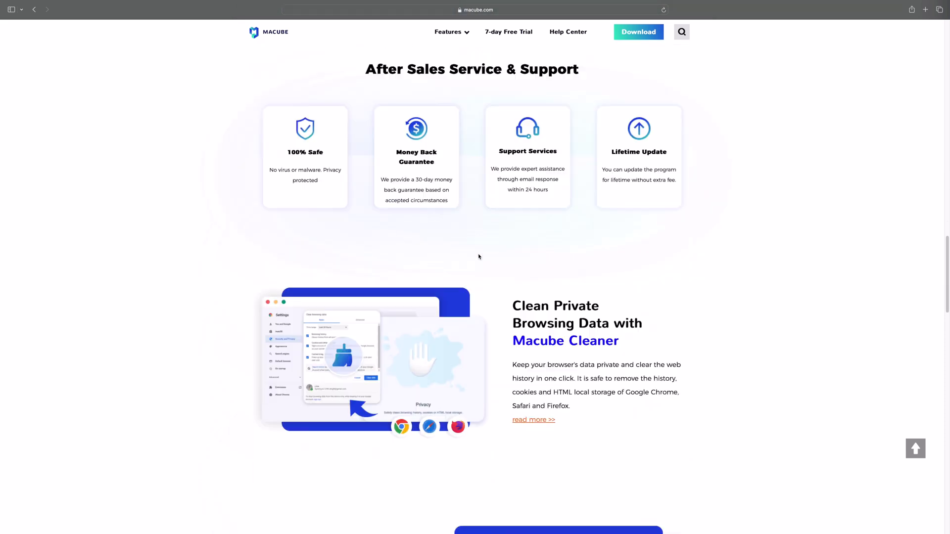
scroll(down, 3)
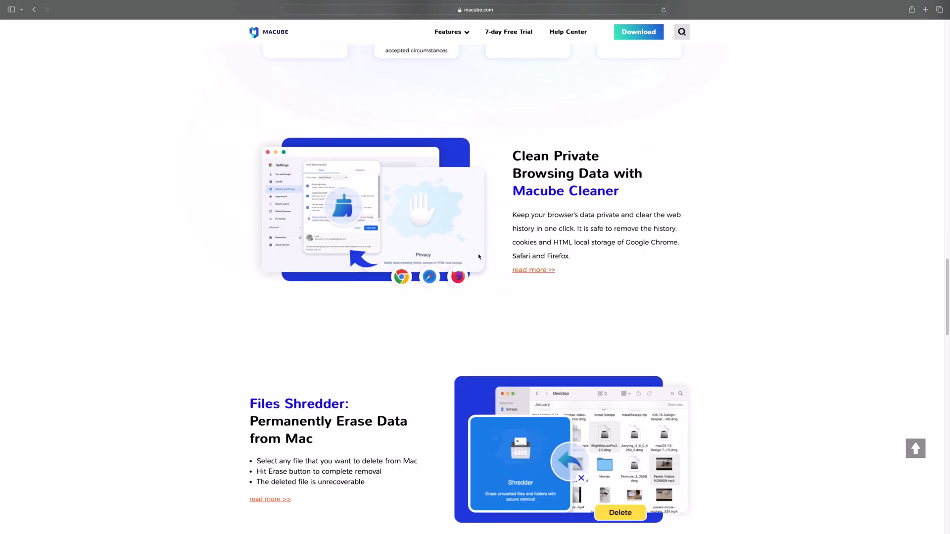
scroll(down, 3)
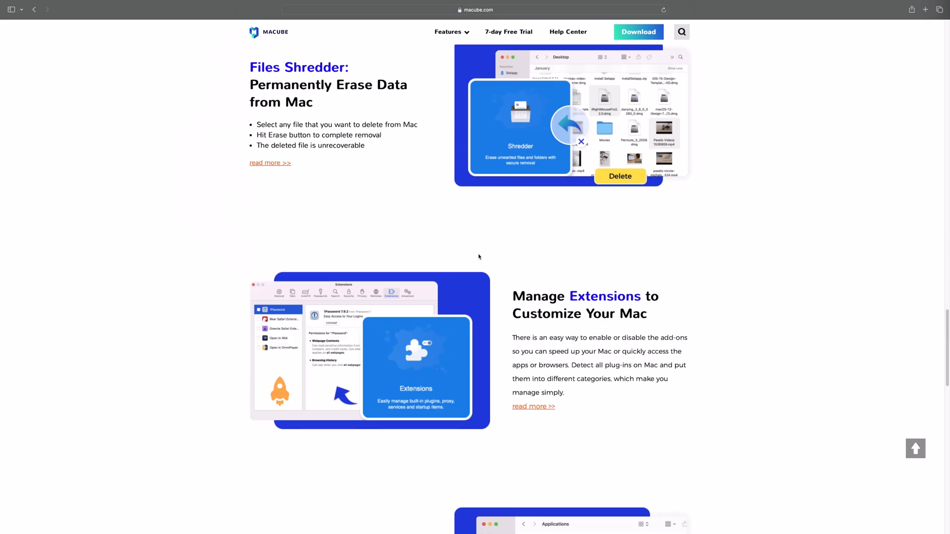
scroll(down, 3)
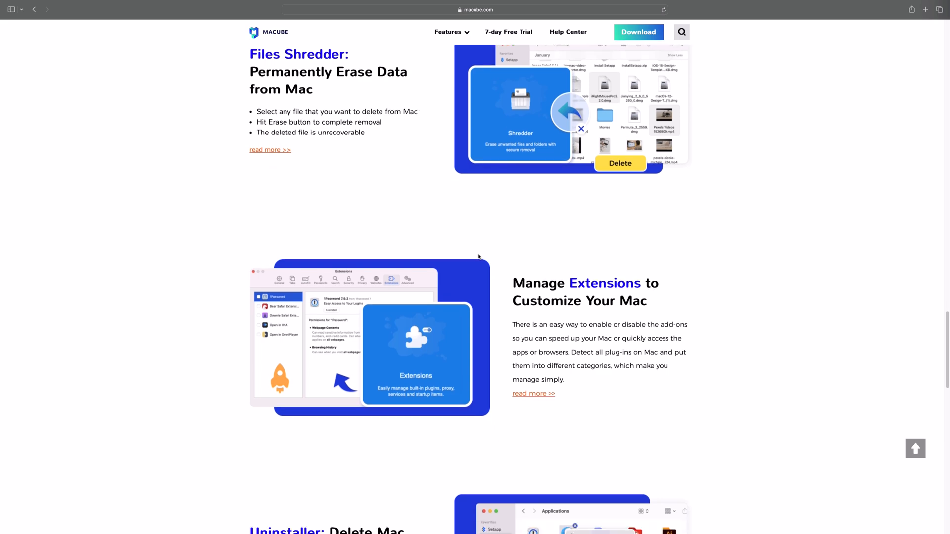
scroll(down, 3)
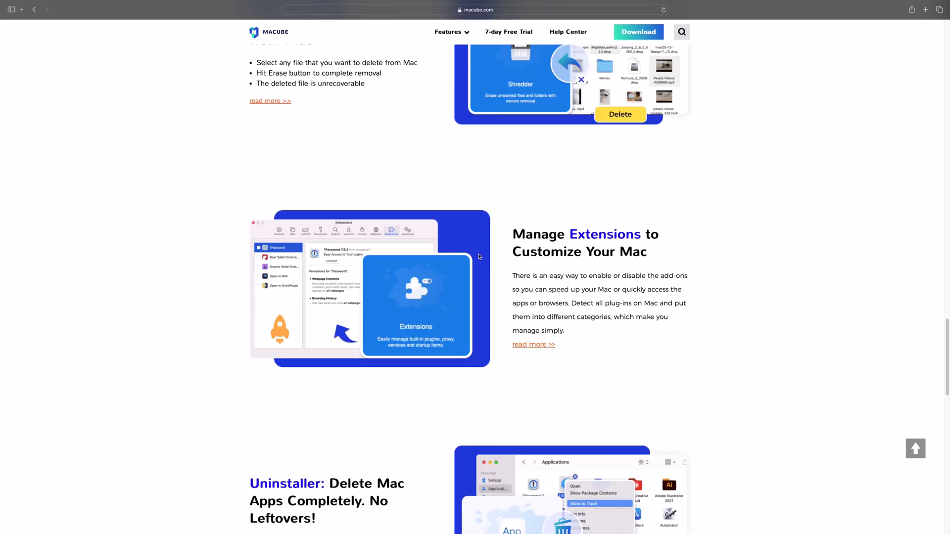
scroll(down, 3)
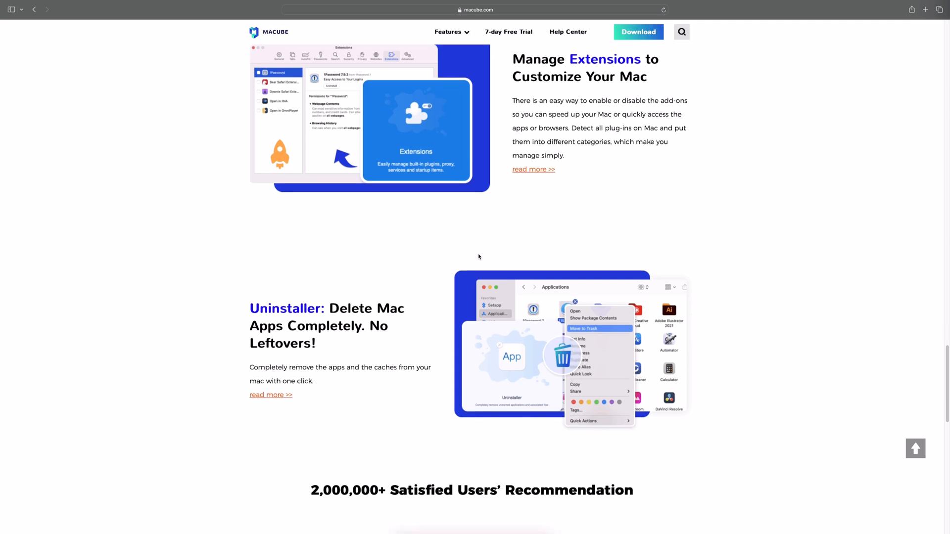
scroll(down, 3)
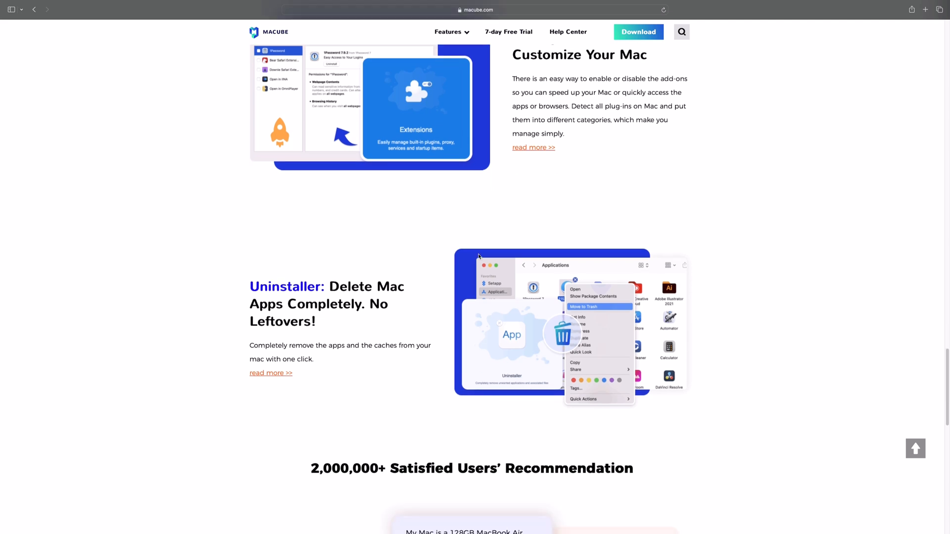
scroll(down, 3)
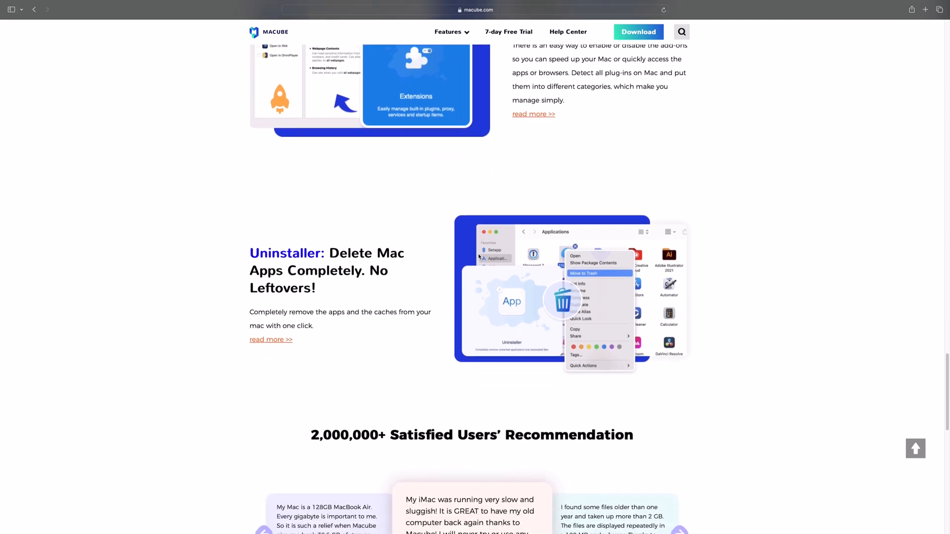
scroll(down, 3)
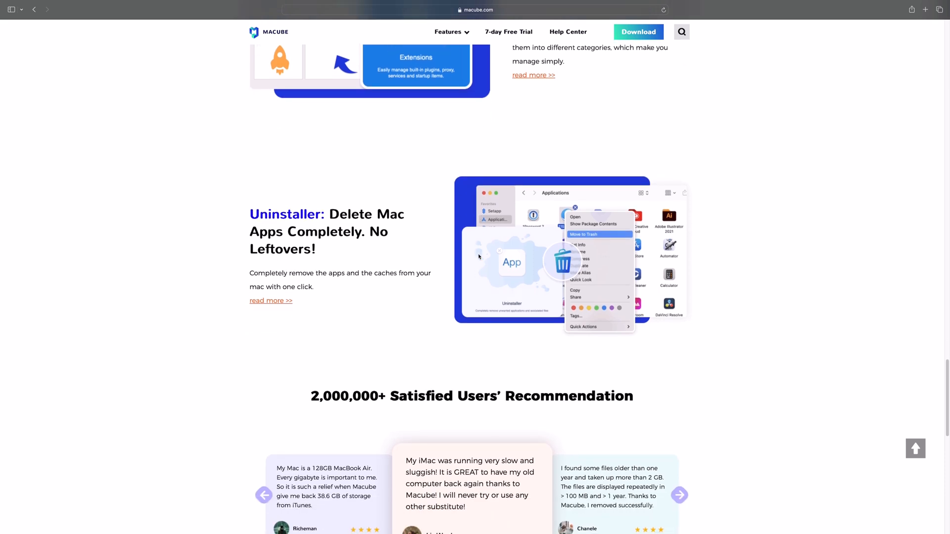
scroll(up, 3)
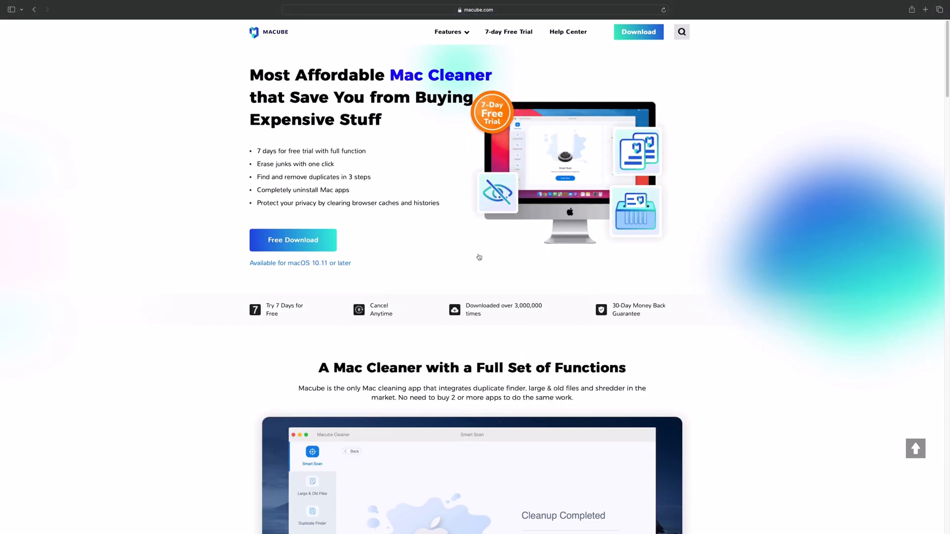
scroll(down, 3)
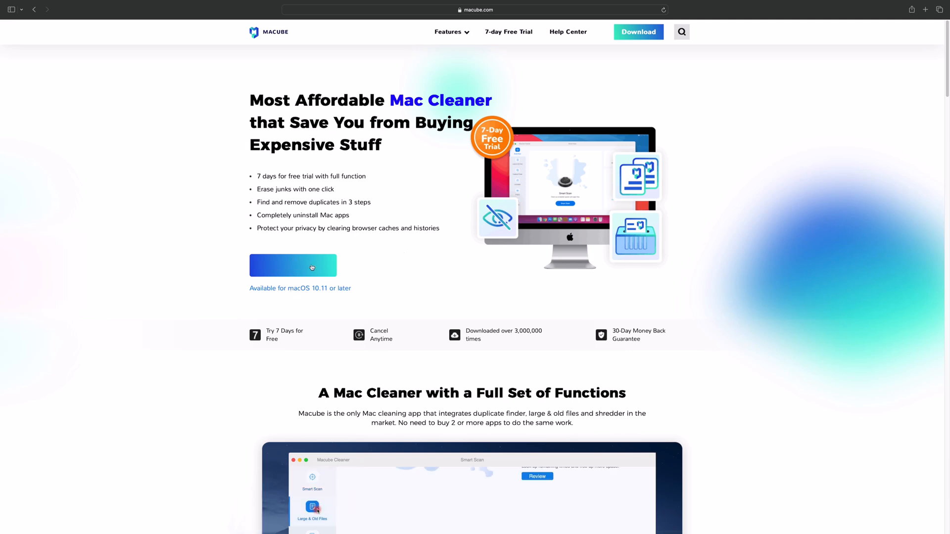
click(292, 265)
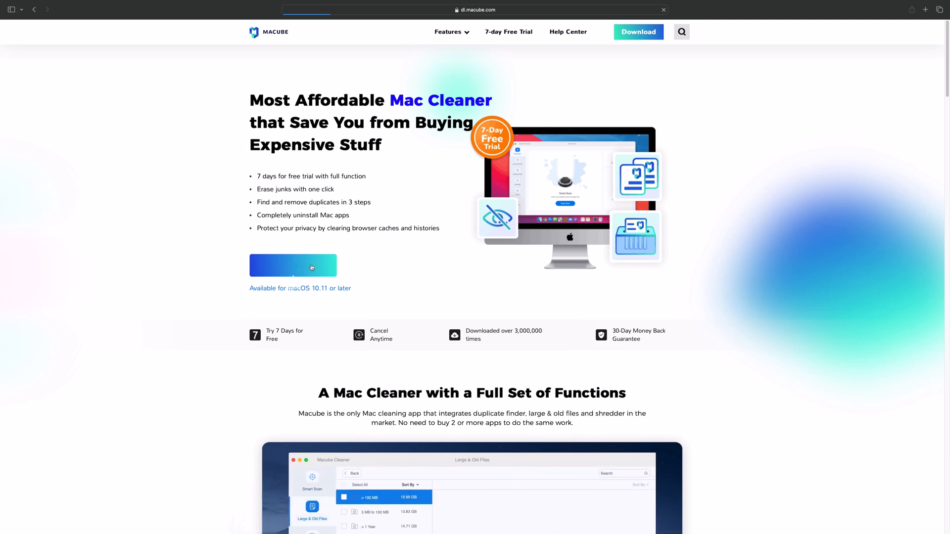
click(292, 265)
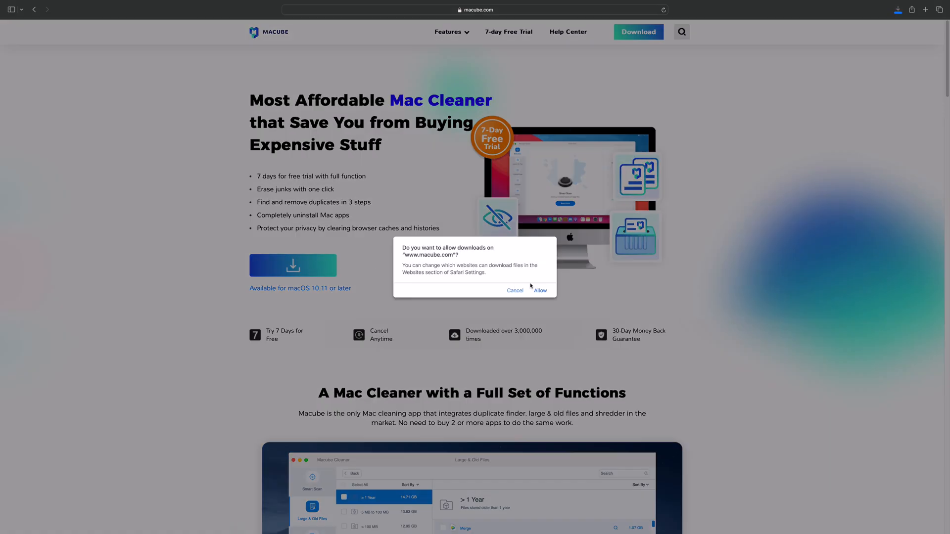
click(539, 290)
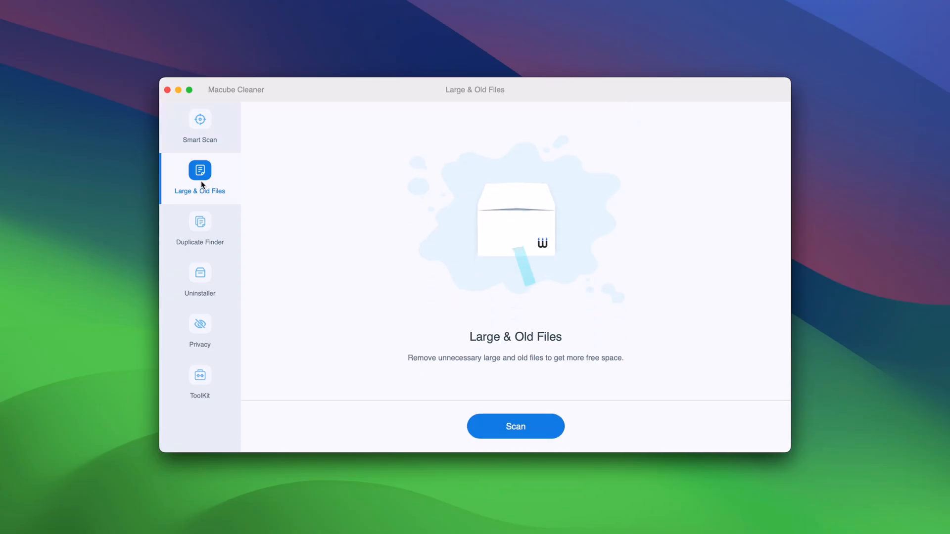
mouse_move(474, 230)
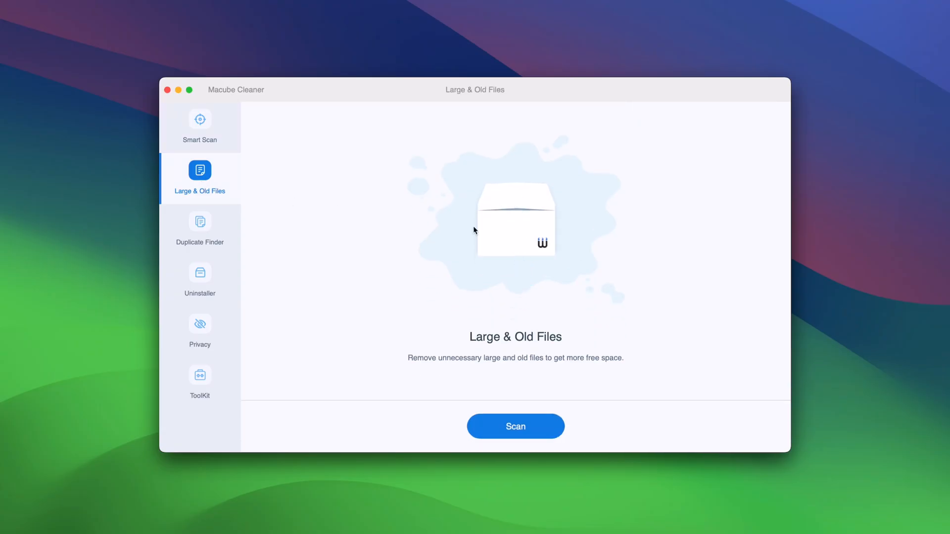
mouse_move(172, 240)
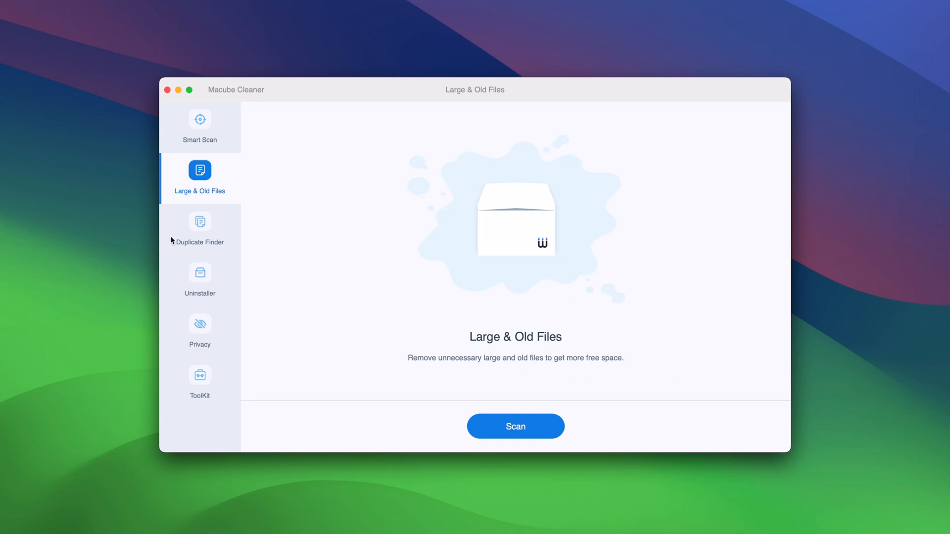
- View the Duplicate Finder, Uninstaller, Privacy and ToolKit modules, then return to Smart Scan
click(199, 227)
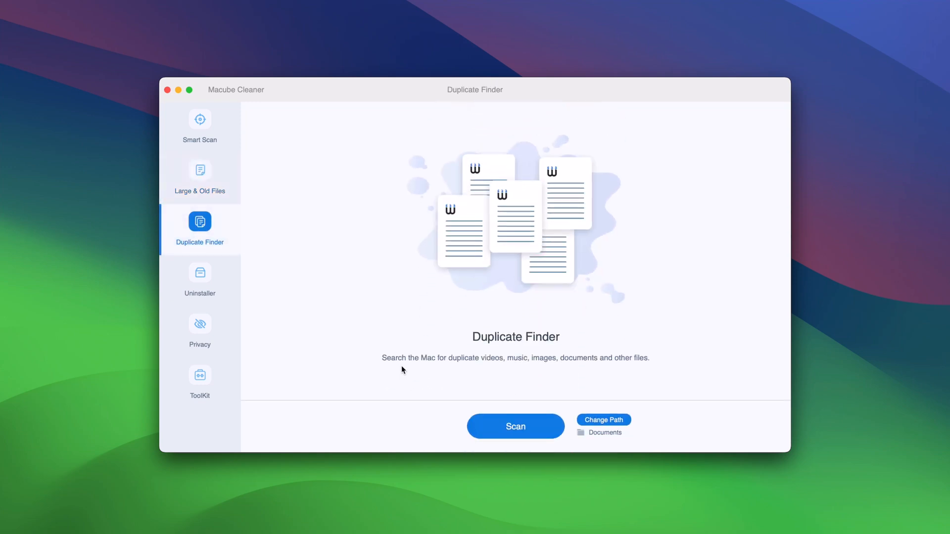
mouse_move(199, 272)
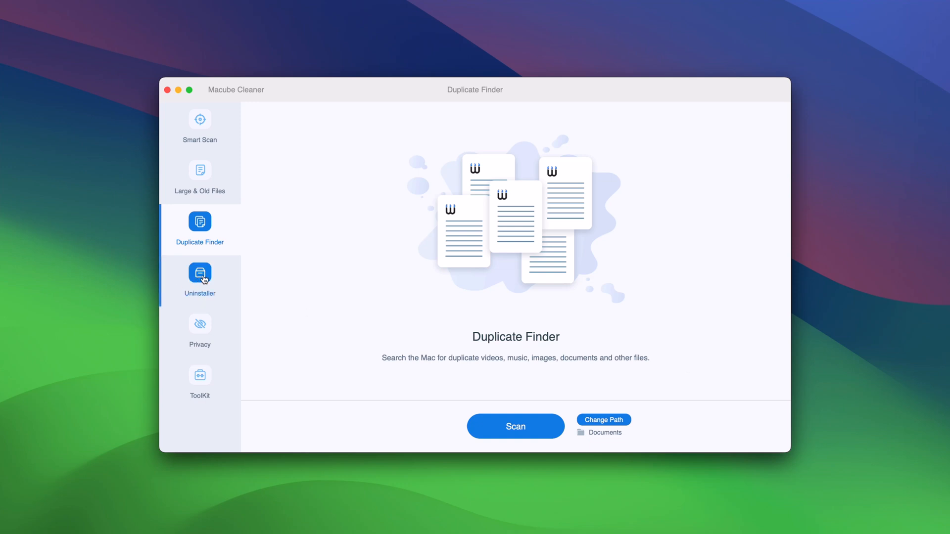
click(199, 275)
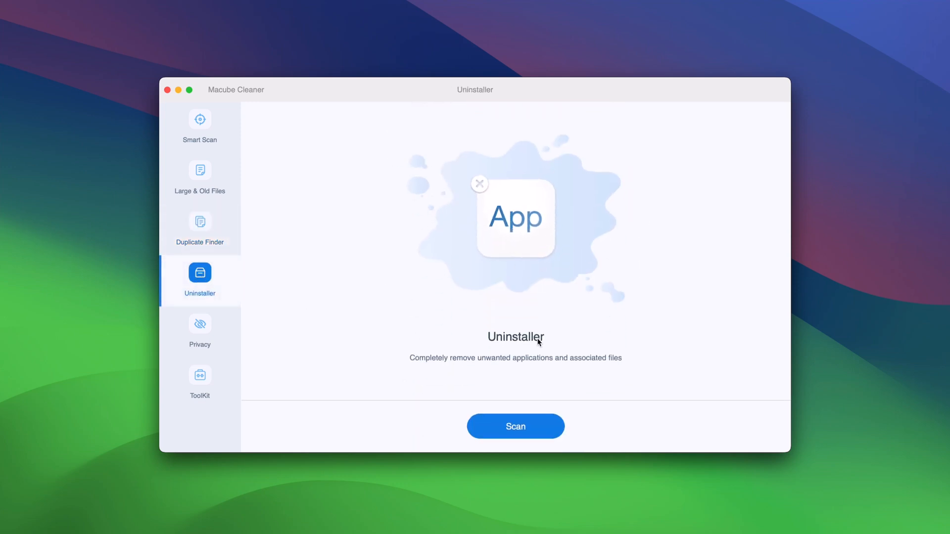
mouse_move(200, 324)
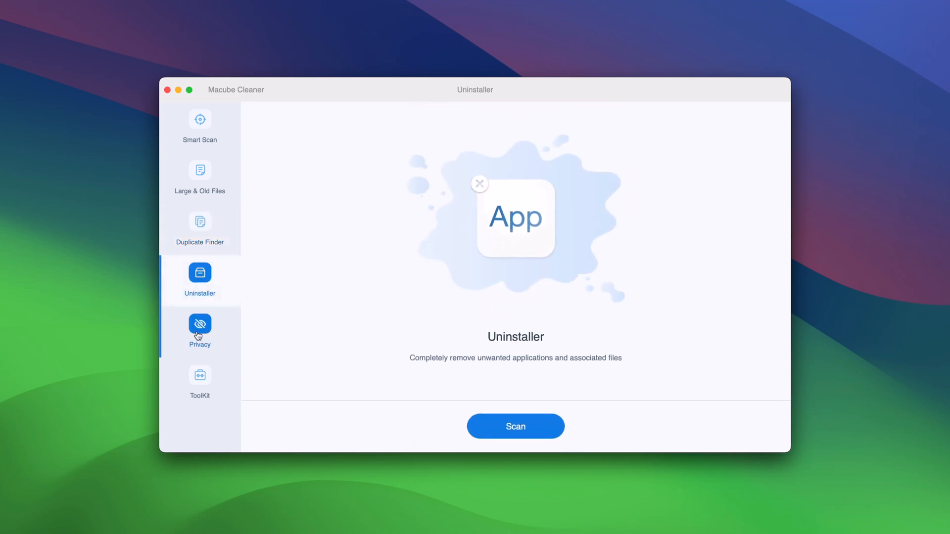
click(200, 330)
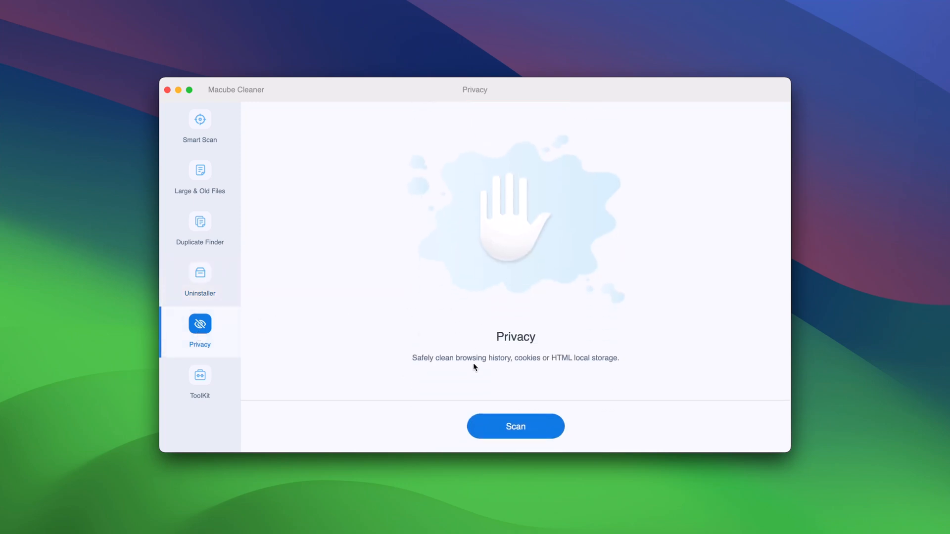
mouse_move(516, 377)
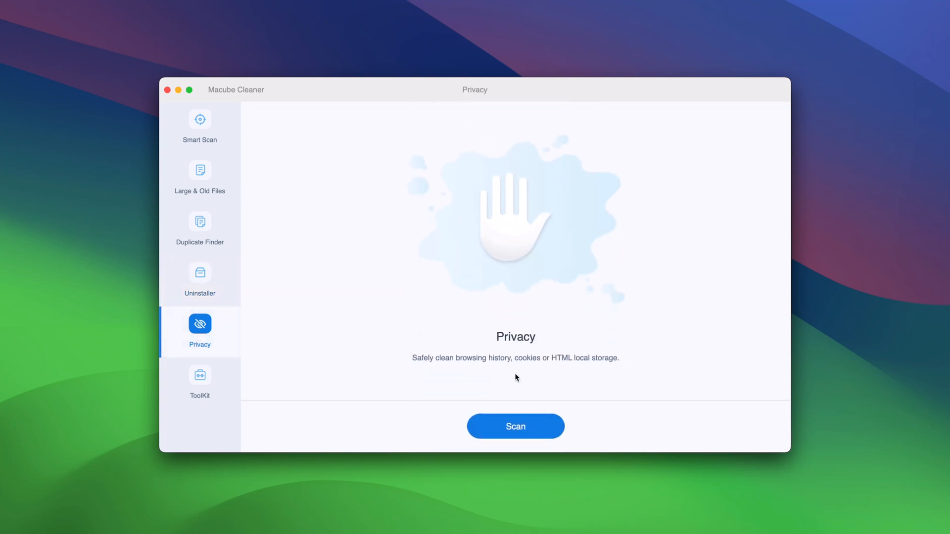
click(200, 380)
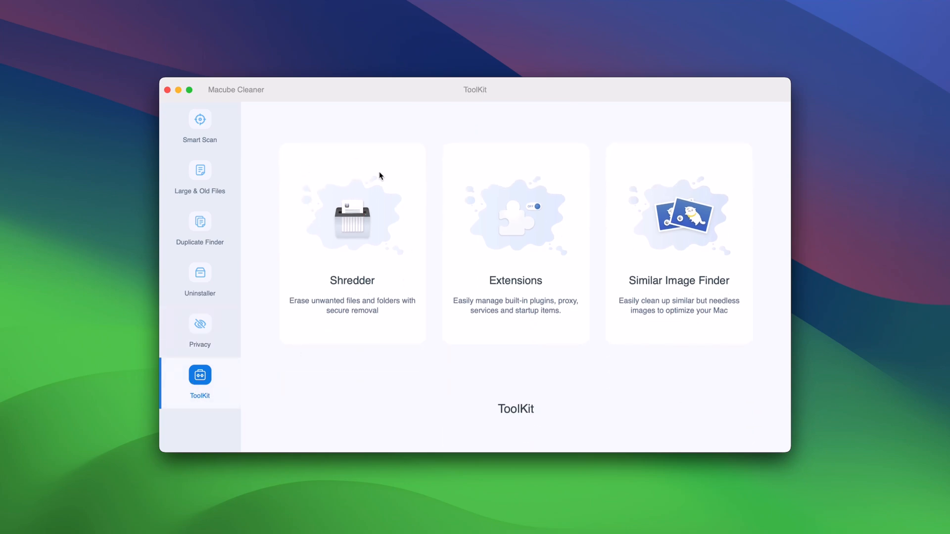
mouse_move(404, 329)
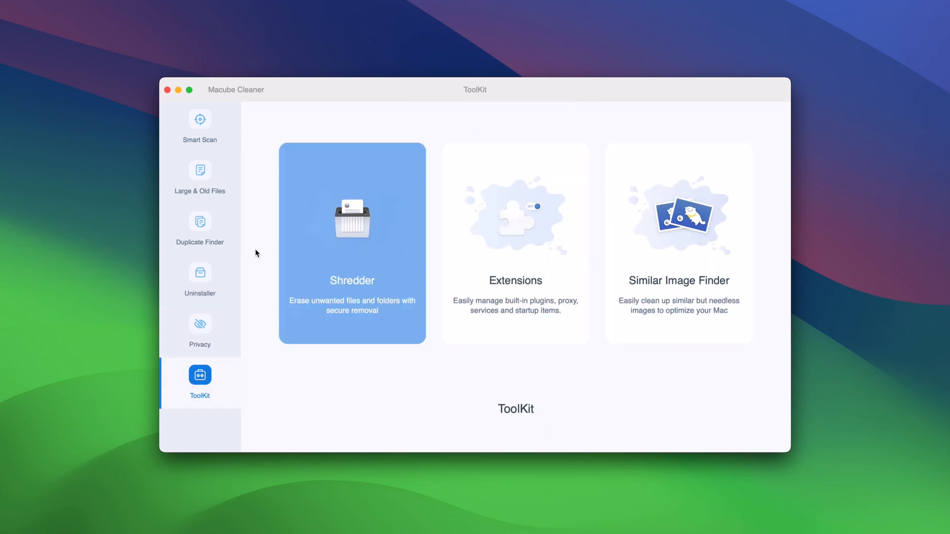
click(200, 124)
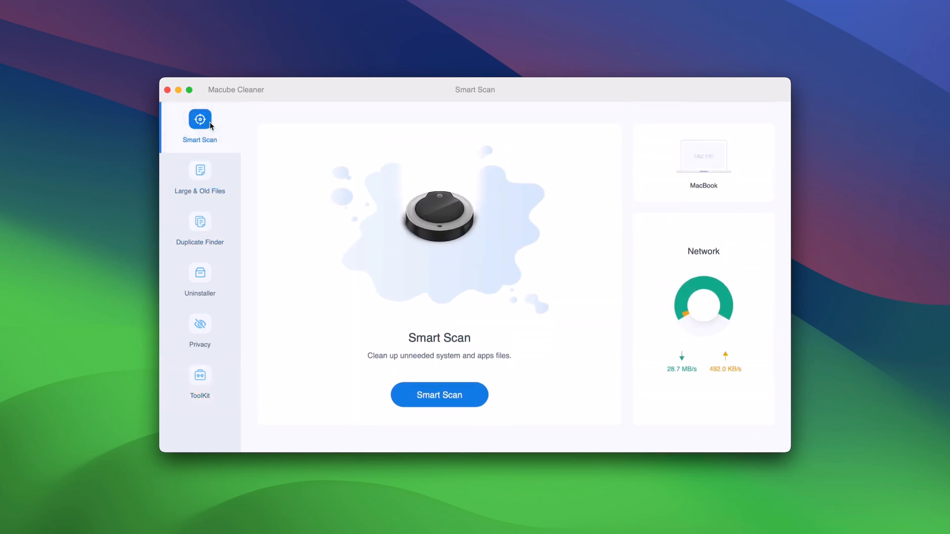
mouse_move(644, 375)
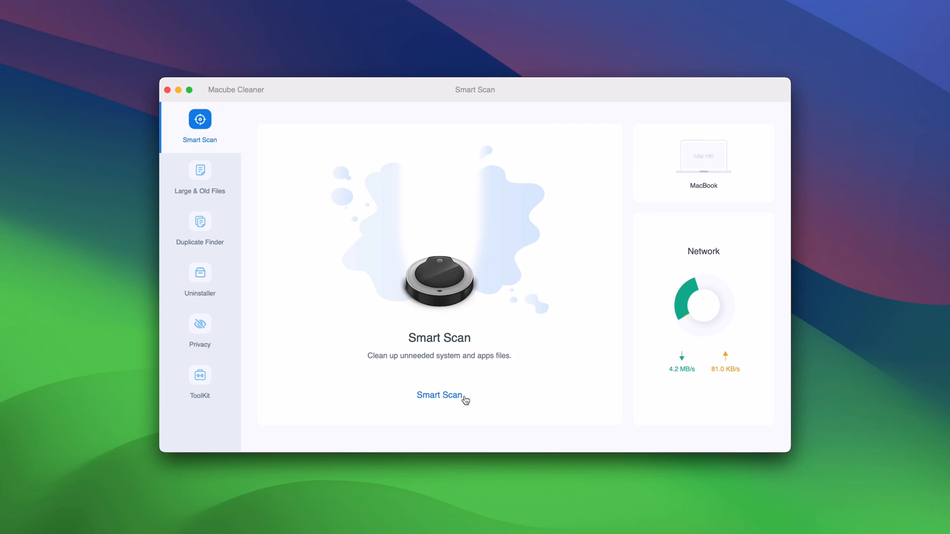
- Run Smart Scan, review Application Cache and Trash results, and clean 4.50 GB of junk
click(440, 395)
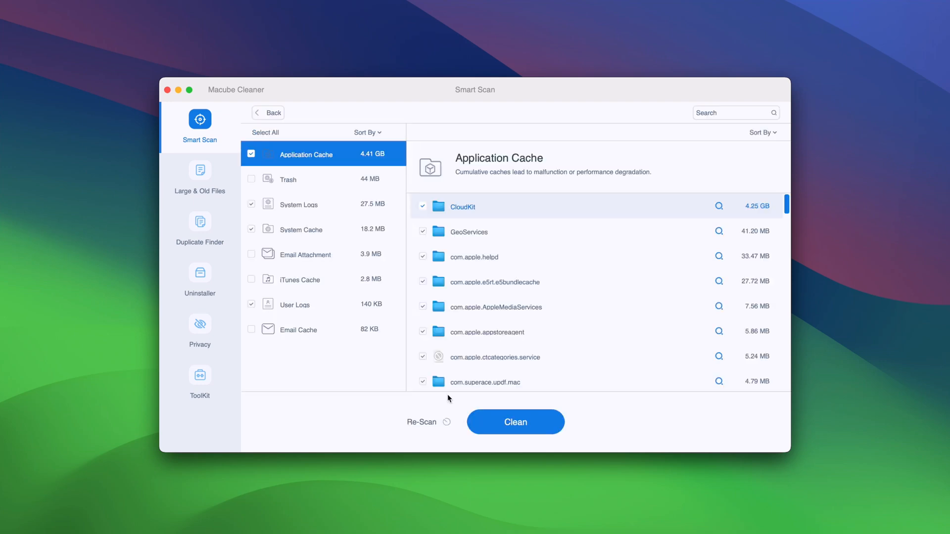
mouse_move(545, 219)
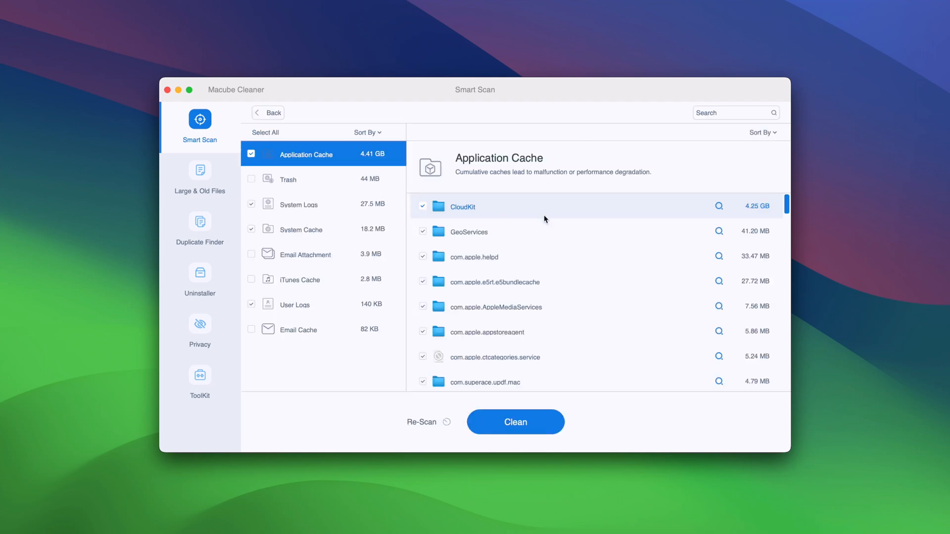
scroll(down, 3)
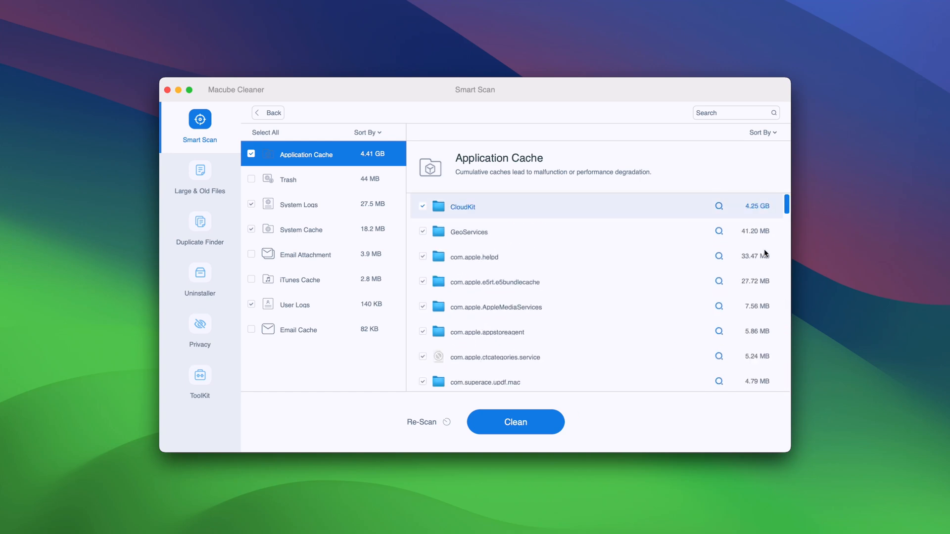
click(289, 178)
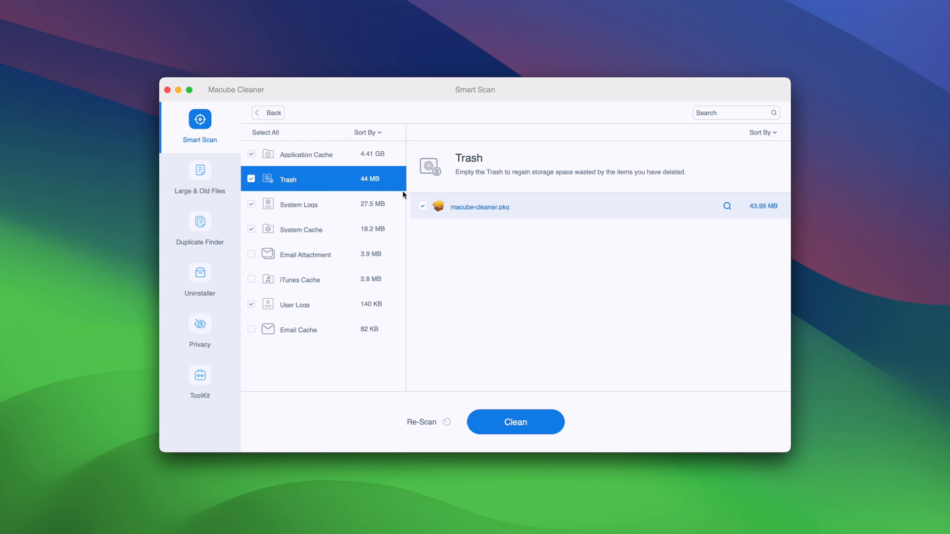
mouse_move(323, 345)
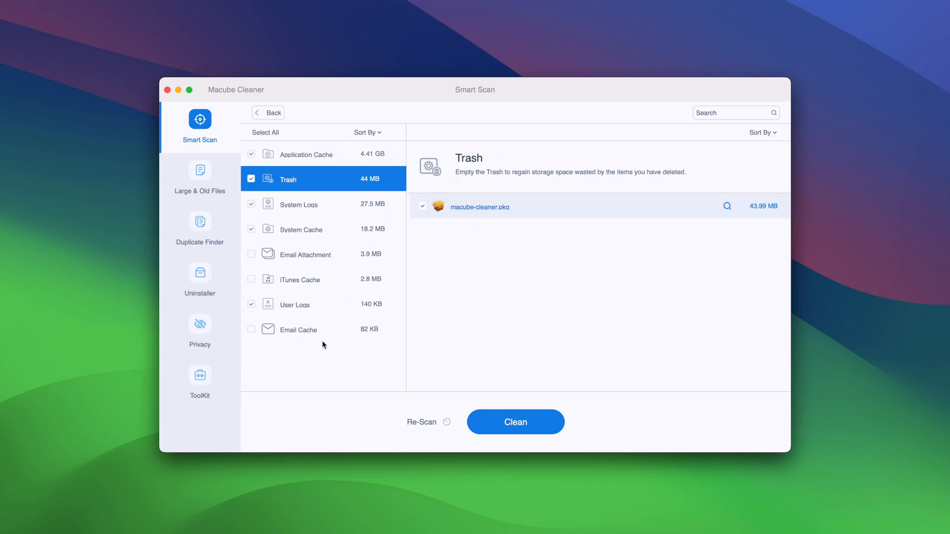
click(515, 422)
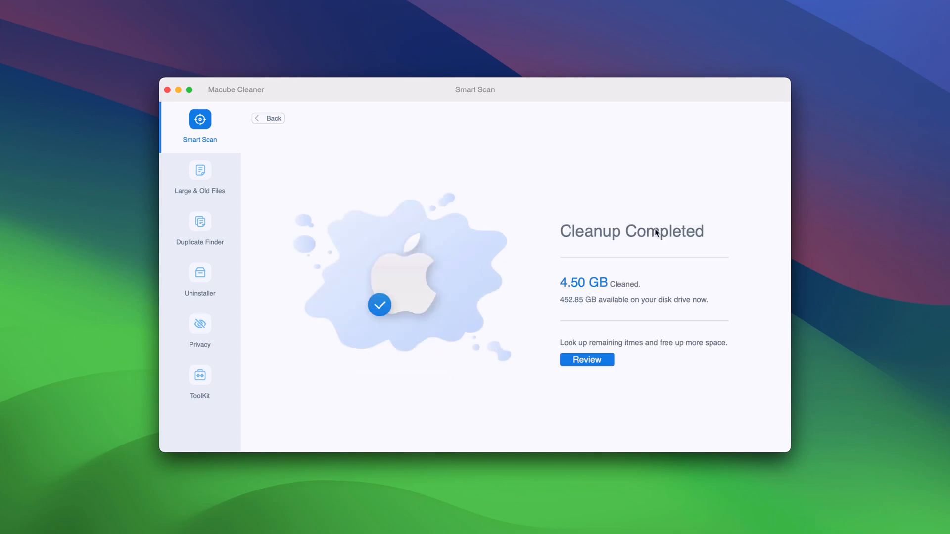
mouse_move(617, 310)
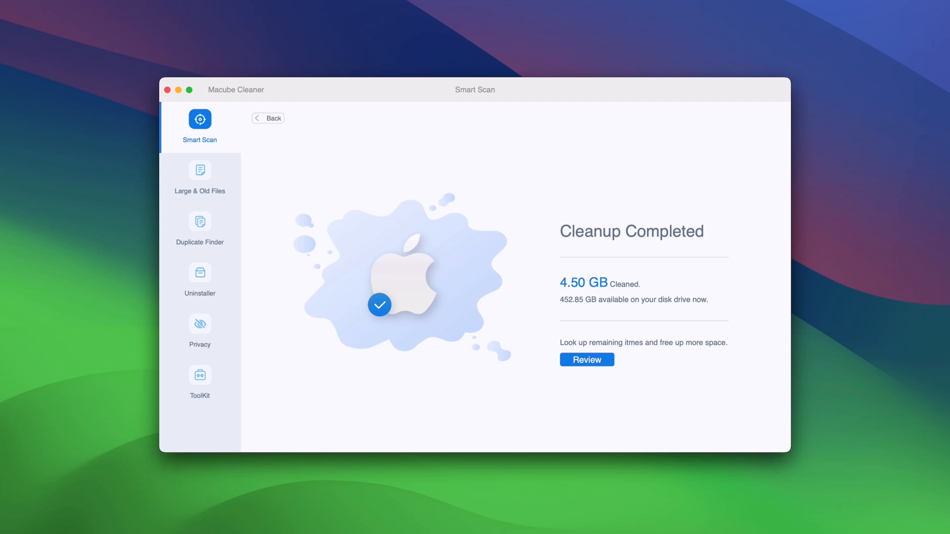
mouse_move(200, 178)
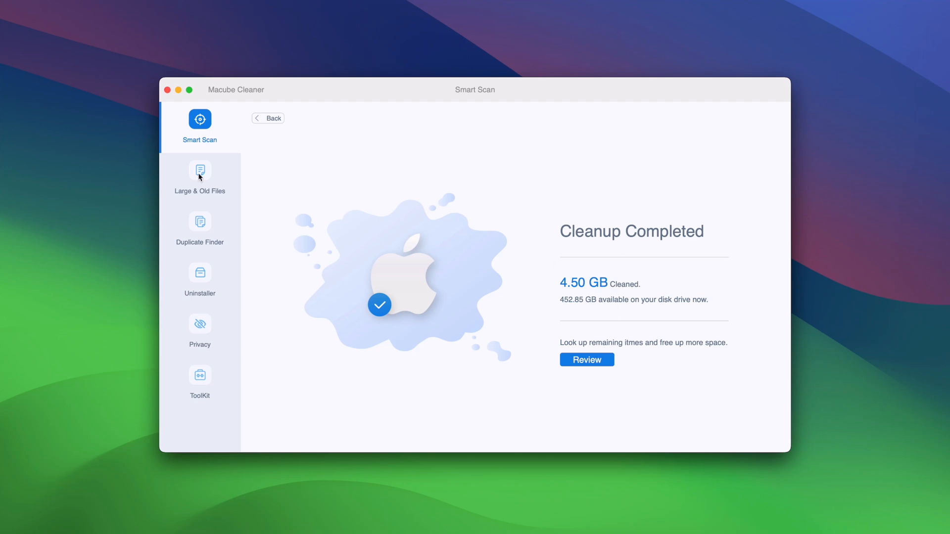
- Switch from the Cleanup Completed screen to the Large & Old Files module
click(199, 174)
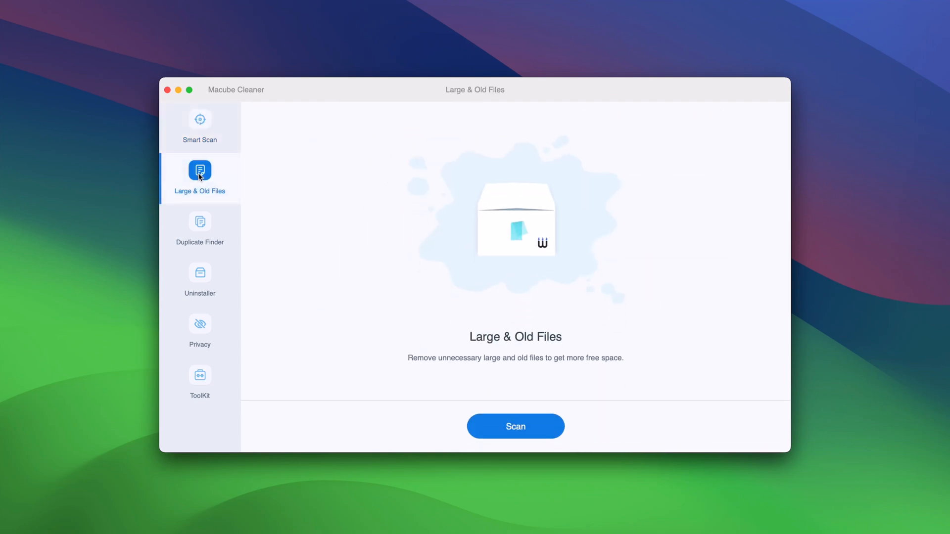
- Scan large and old files, view the Archives results (78.1 MB), then show Duplicate Finder
click(514, 426)
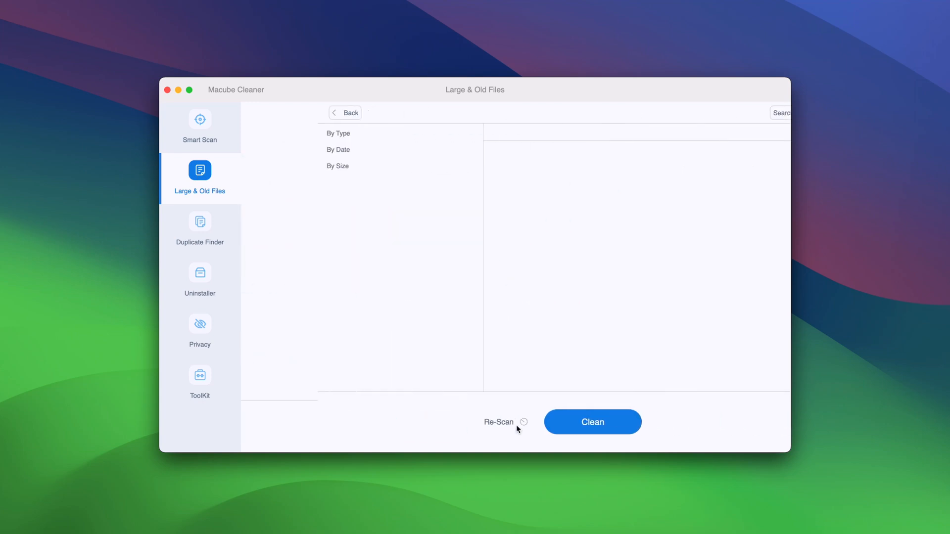
click(498, 421)
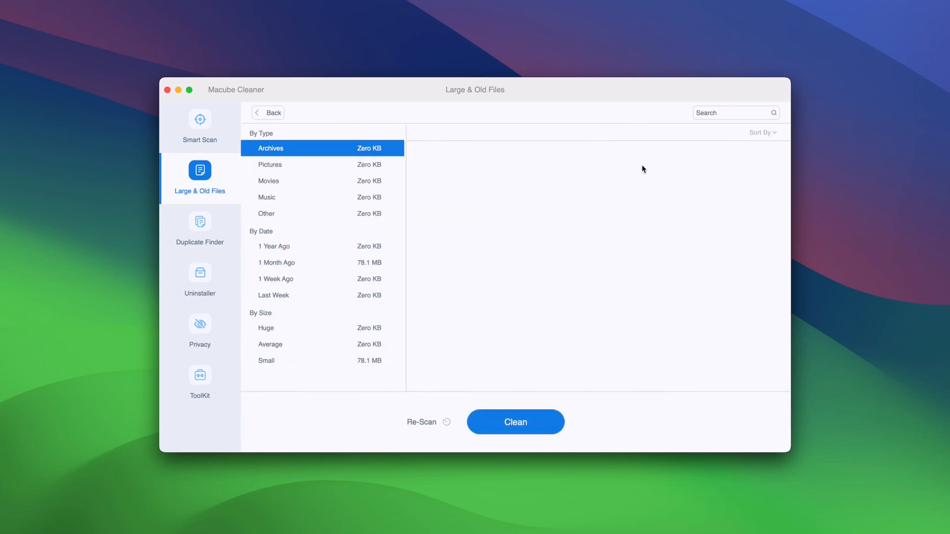
mouse_move(624, 161)
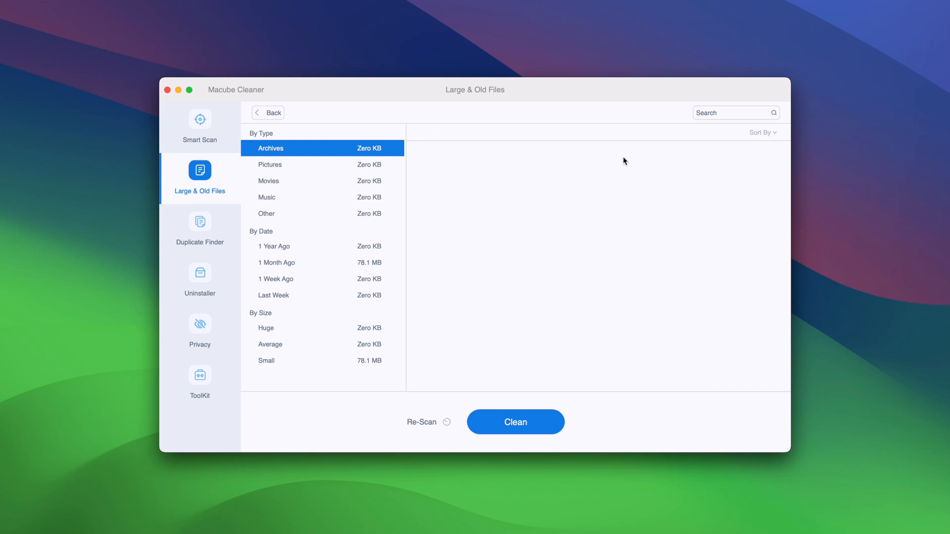
mouse_move(496, 269)
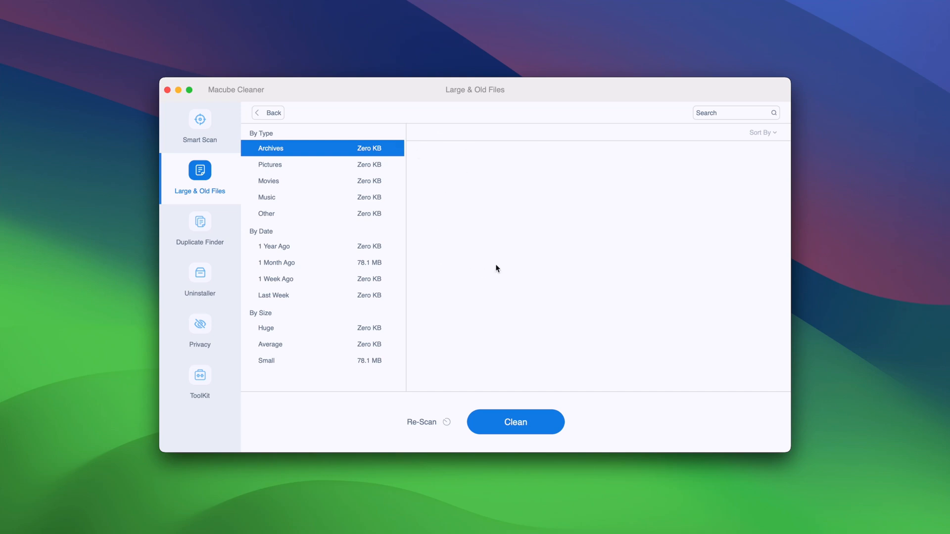
mouse_move(577, 409)
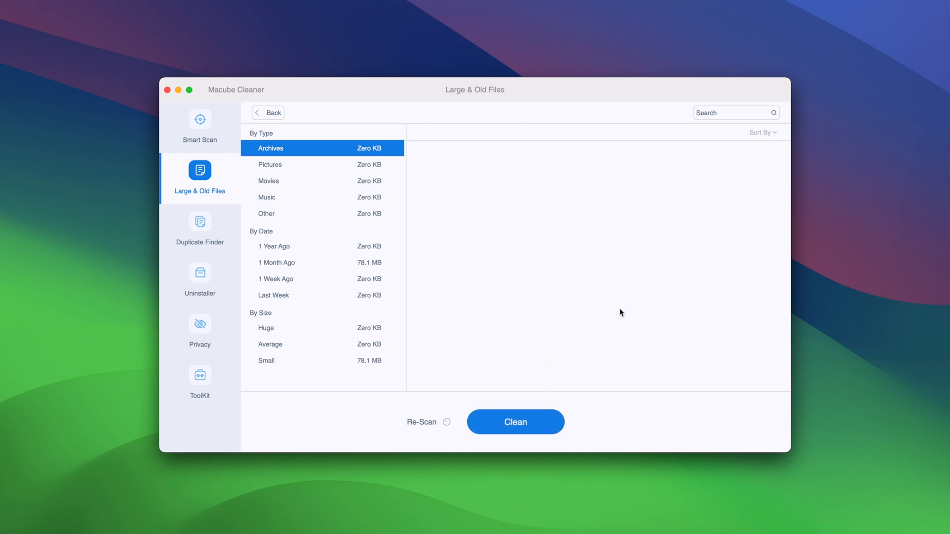
mouse_move(200, 226)
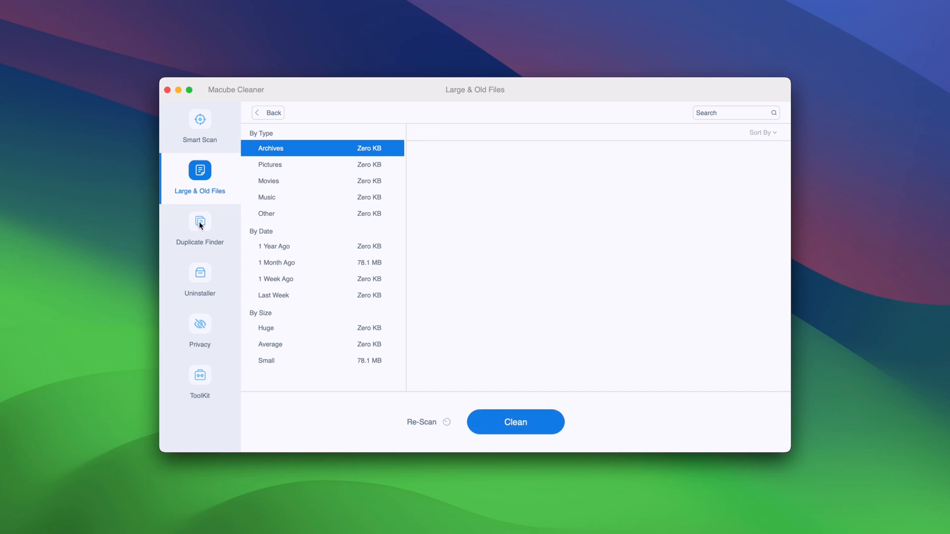
click(199, 221)
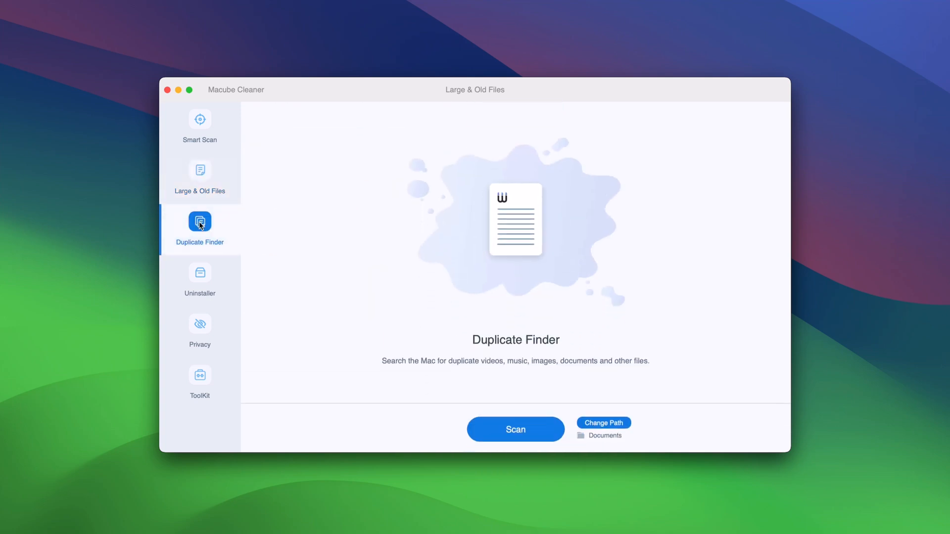
- Scan Documents for duplicates, finding Zero KB, then switch to Uninstaller
click(199, 229)
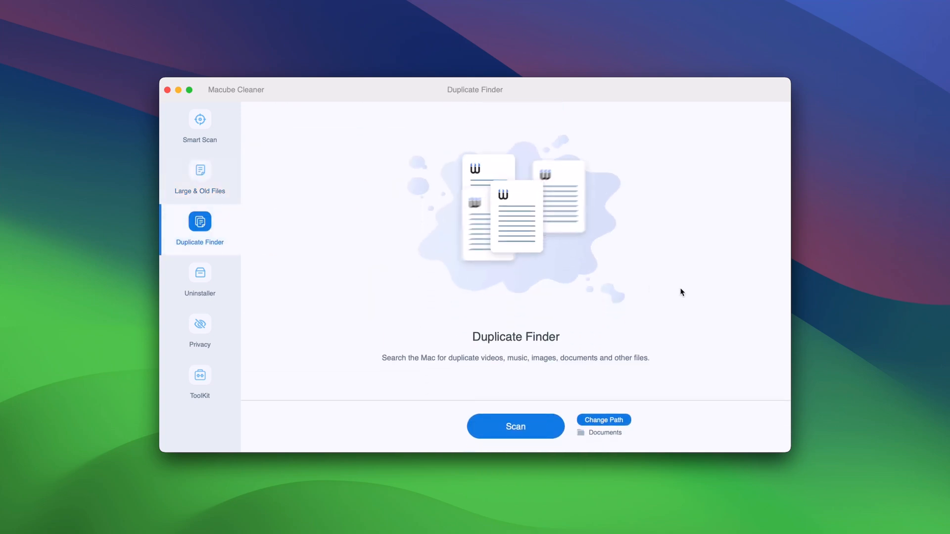
click(515, 426)
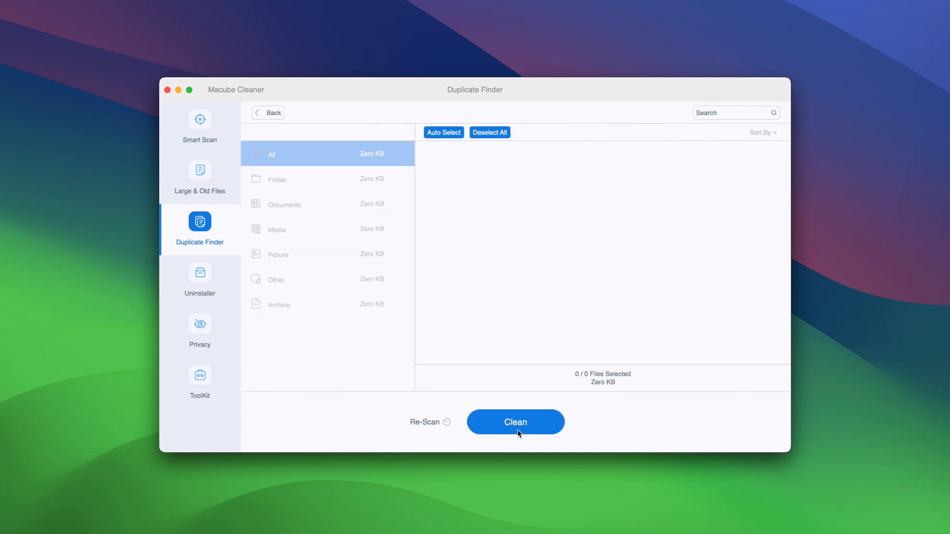
mouse_move(466, 170)
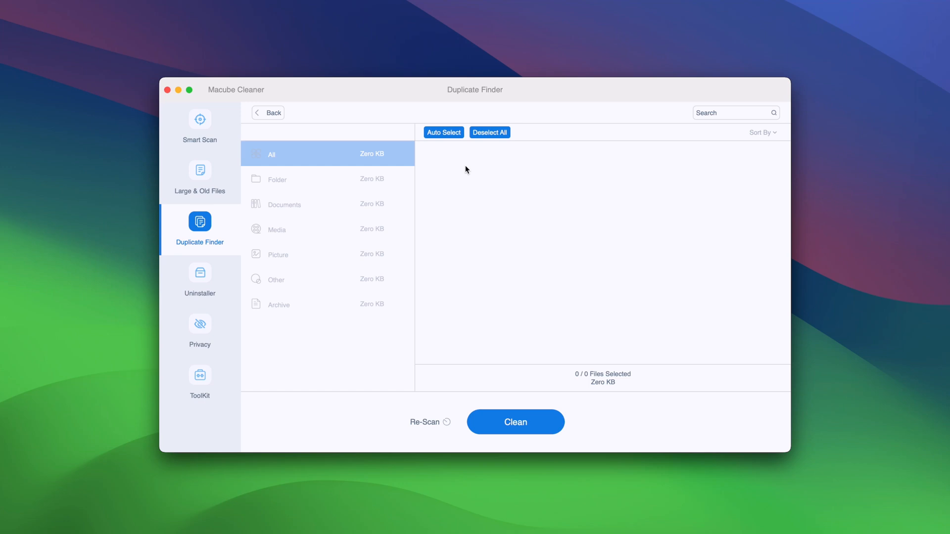
mouse_move(447, 317)
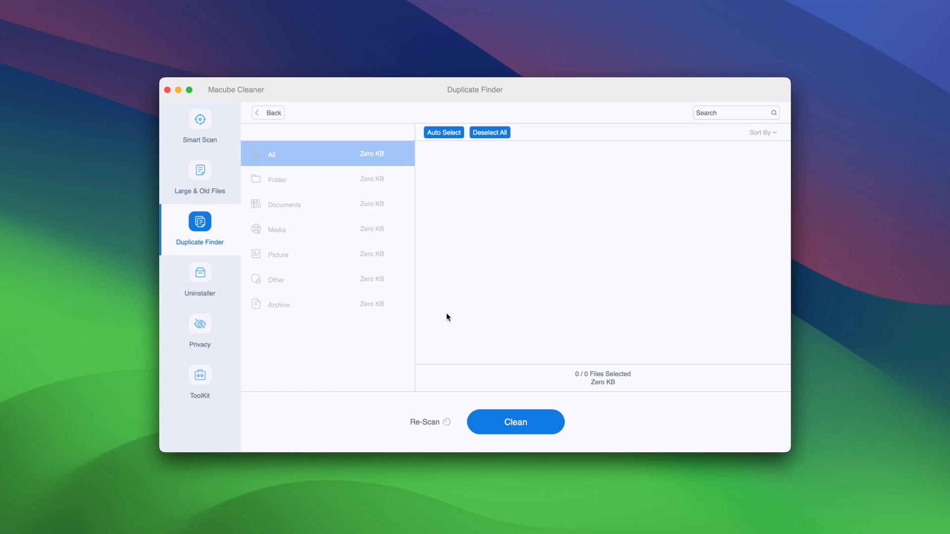
click(199, 273)
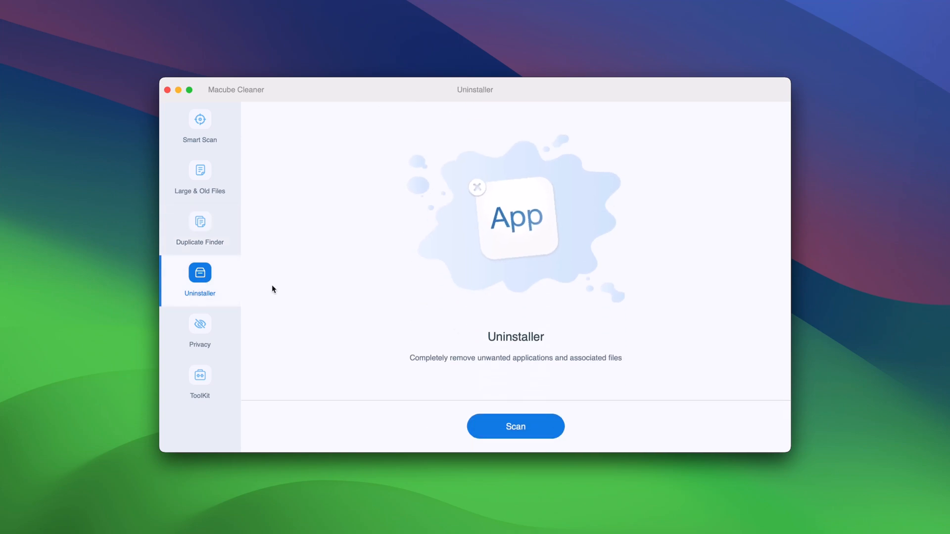
- Scan installed apps, check iBoysoft MagicMenu with its related files, and clean 26.9 MB
click(514, 426)
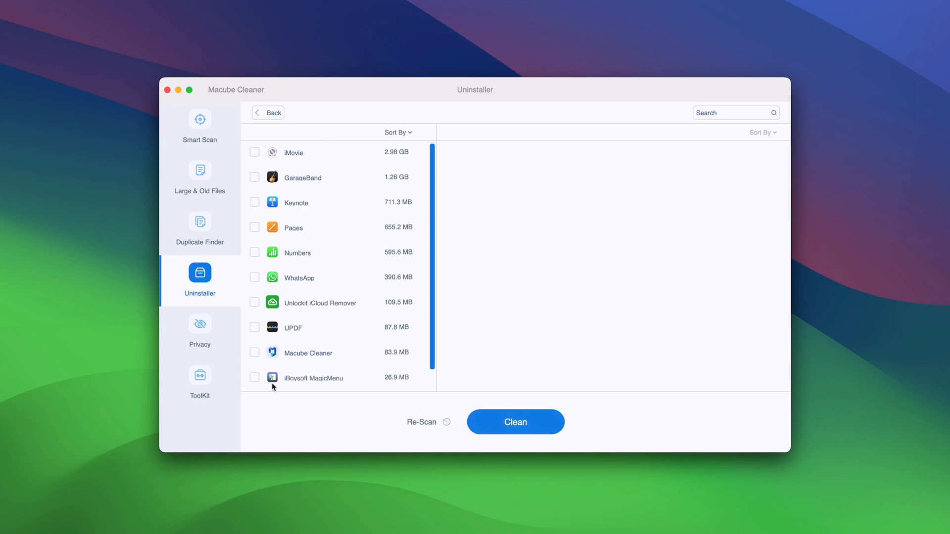
click(313, 377)
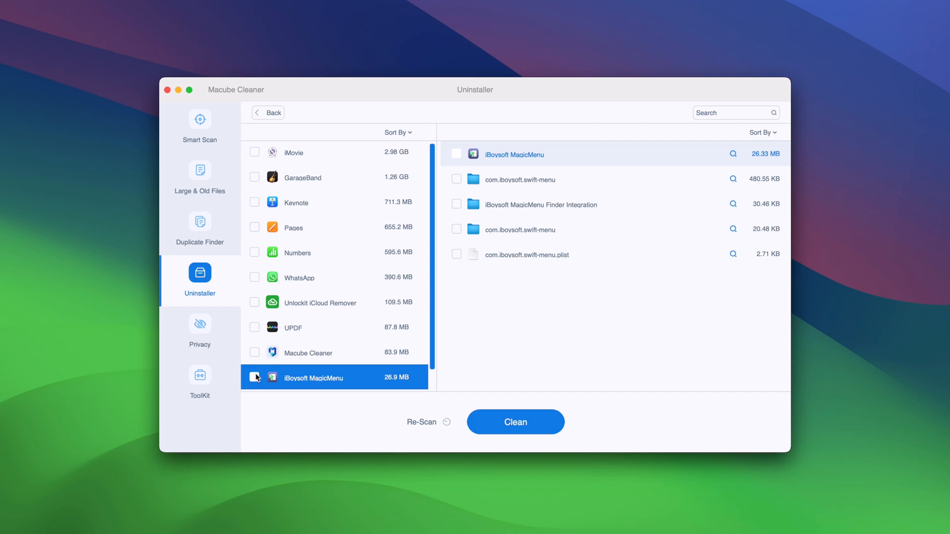
click(254, 377)
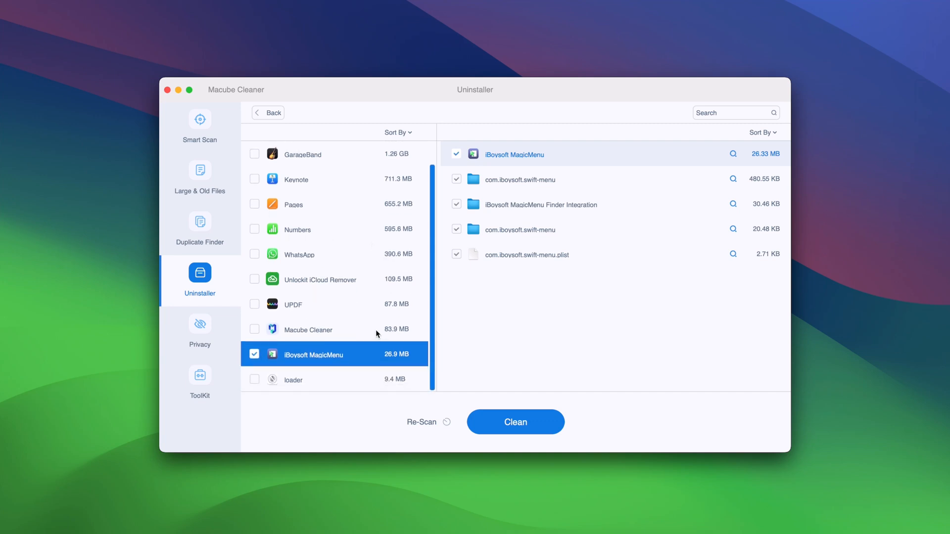
click(515, 421)
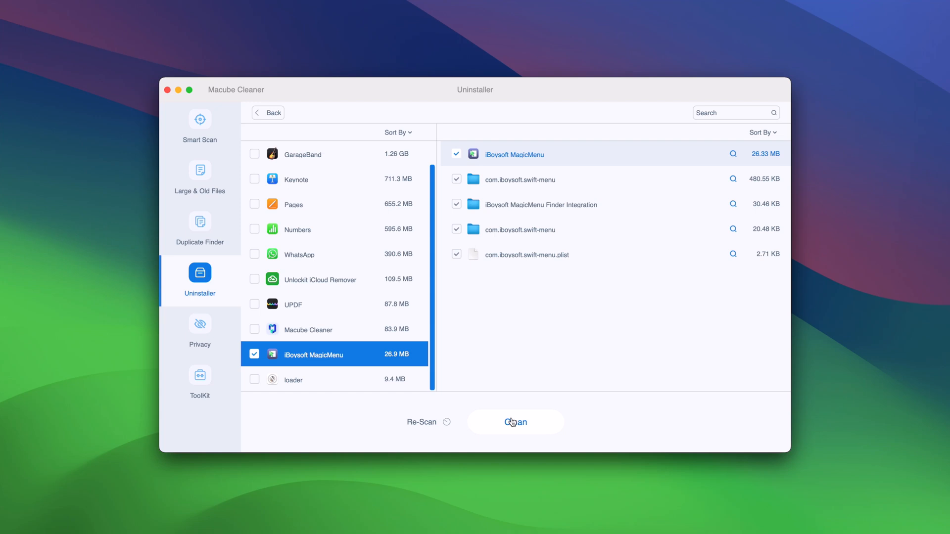
click(515, 422)
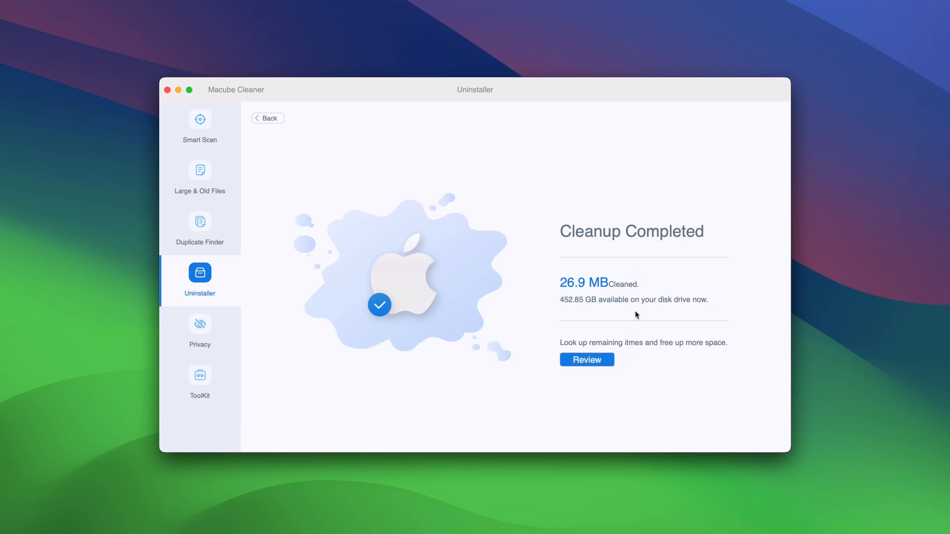
mouse_move(200, 332)
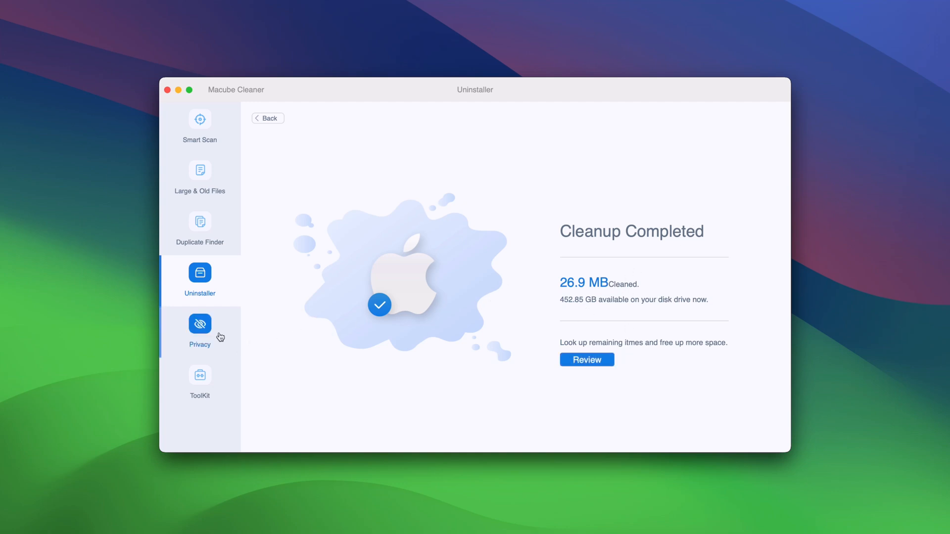
- Run a Privacy scan, dismiss the close-Safari prompt, and clean Safari's 424 items
click(199, 329)
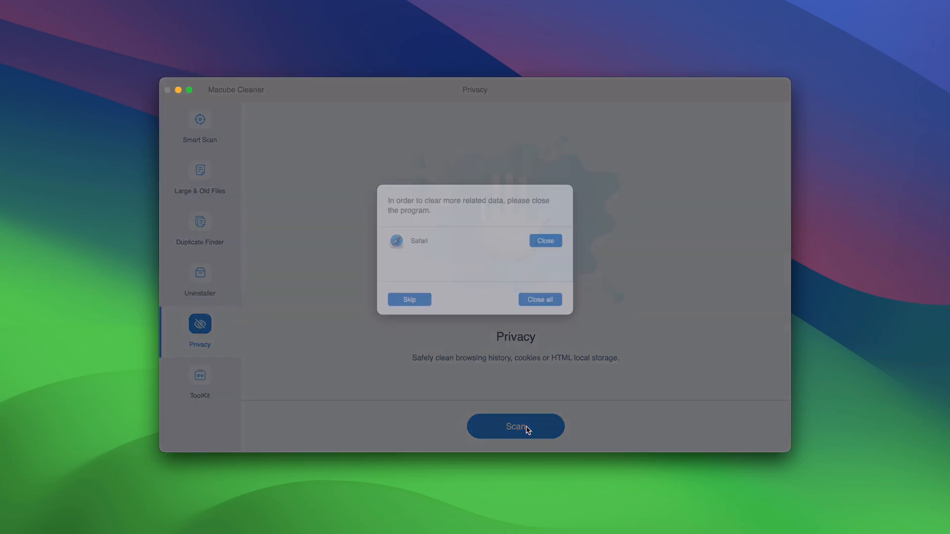
click(515, 426)
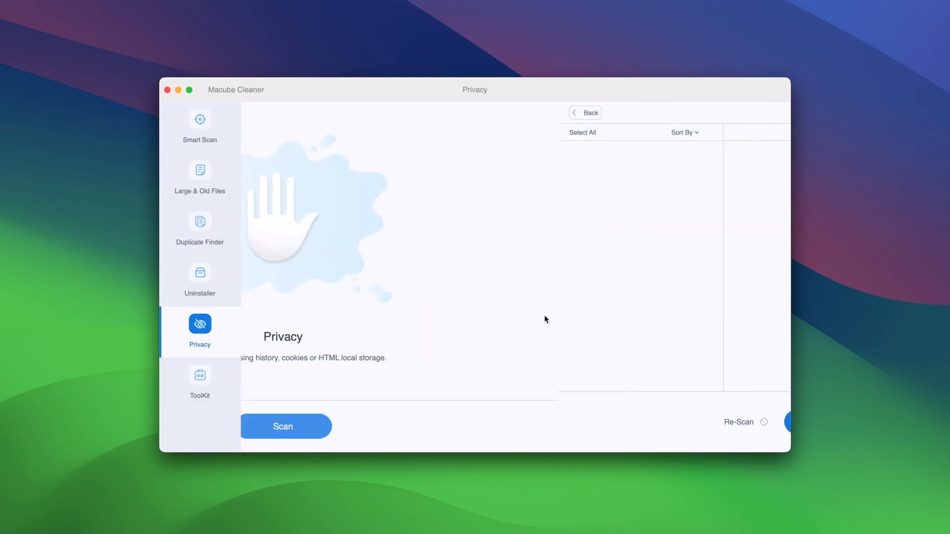
click(282, 426)
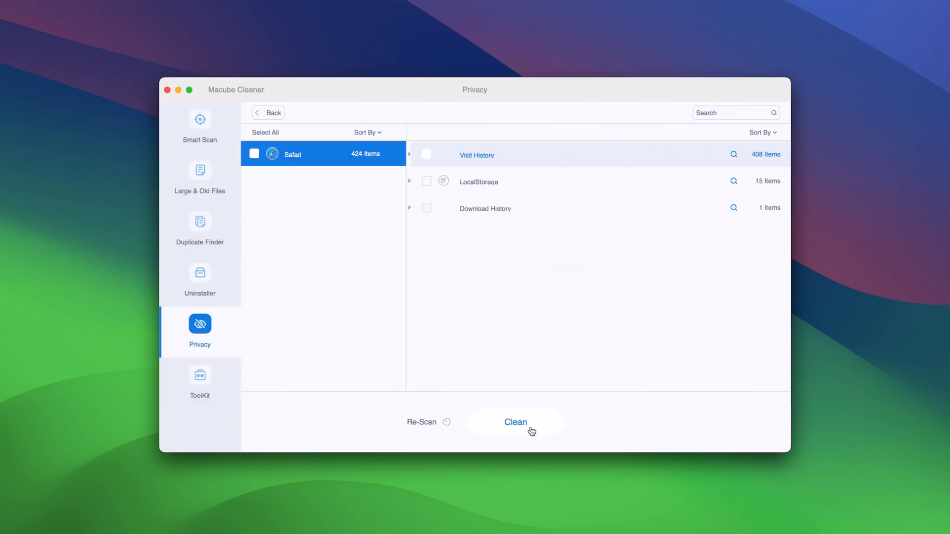
click(426, 155)
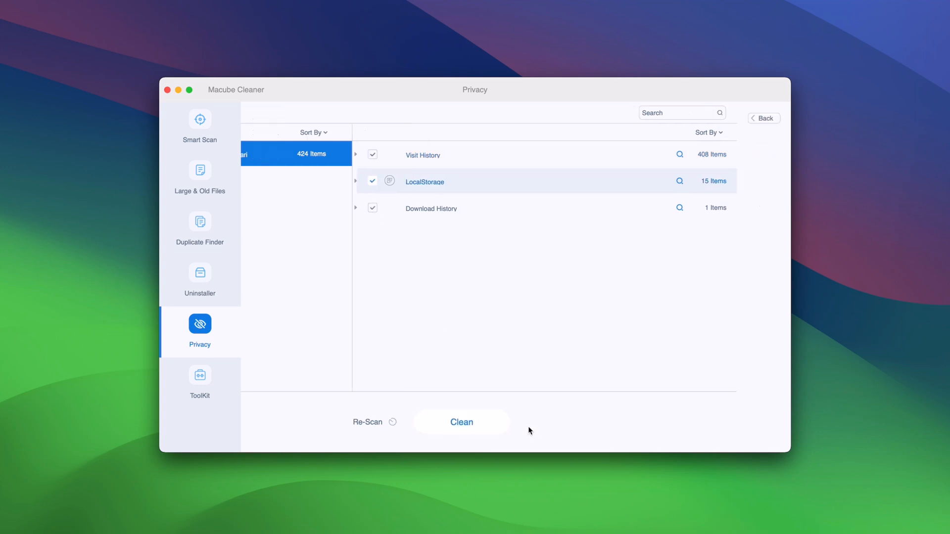
click(461, 422)
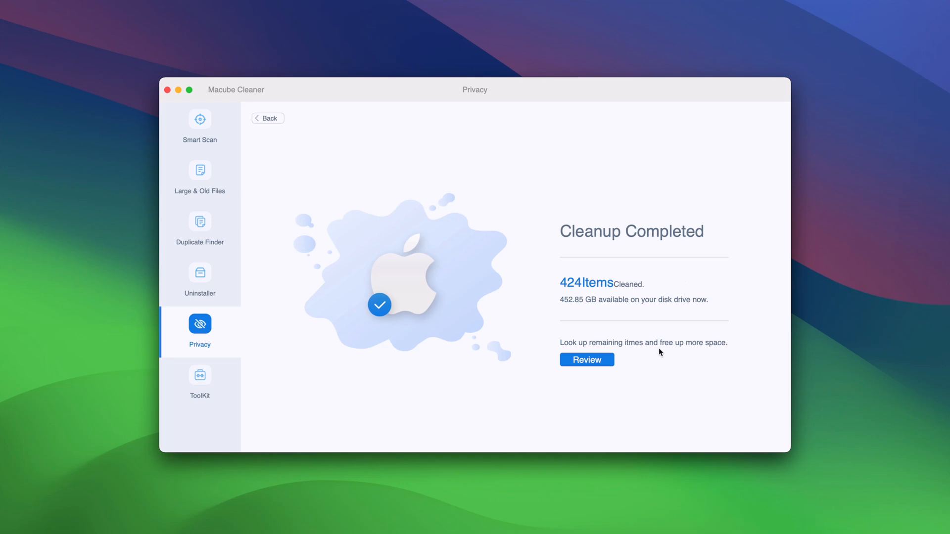
mouse_move(200, 387)
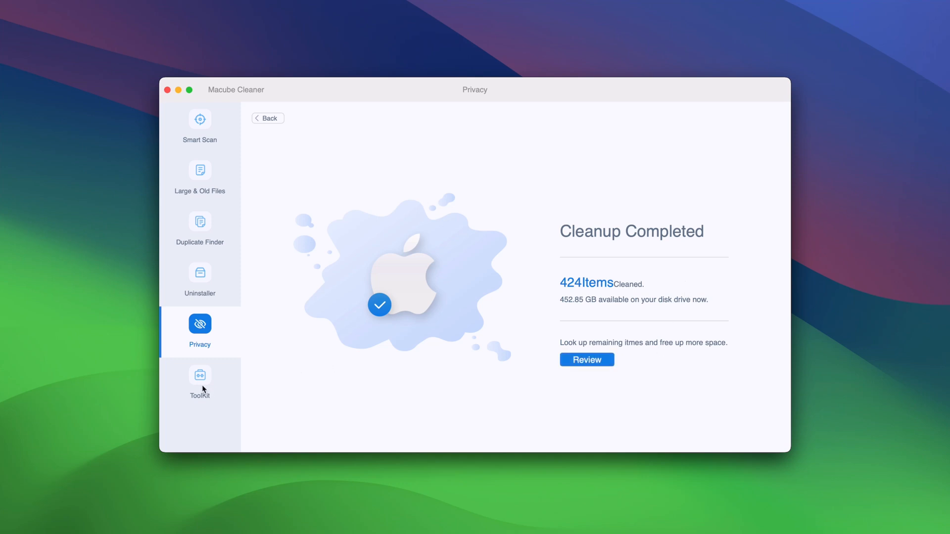
- Browse the ToolKit utilities, then return to the Smart Scan page showing 4.50 GB cleaned
click(200, 378)
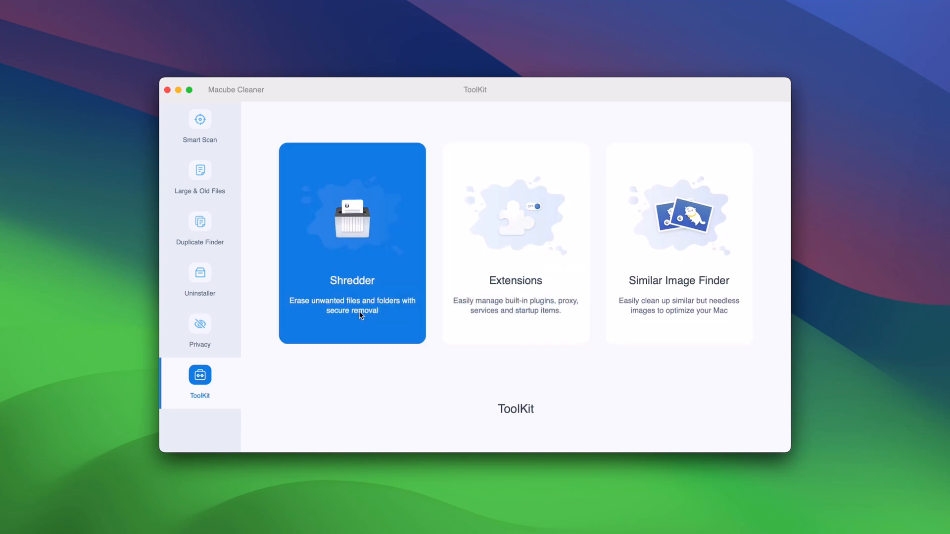
click(199, 124)
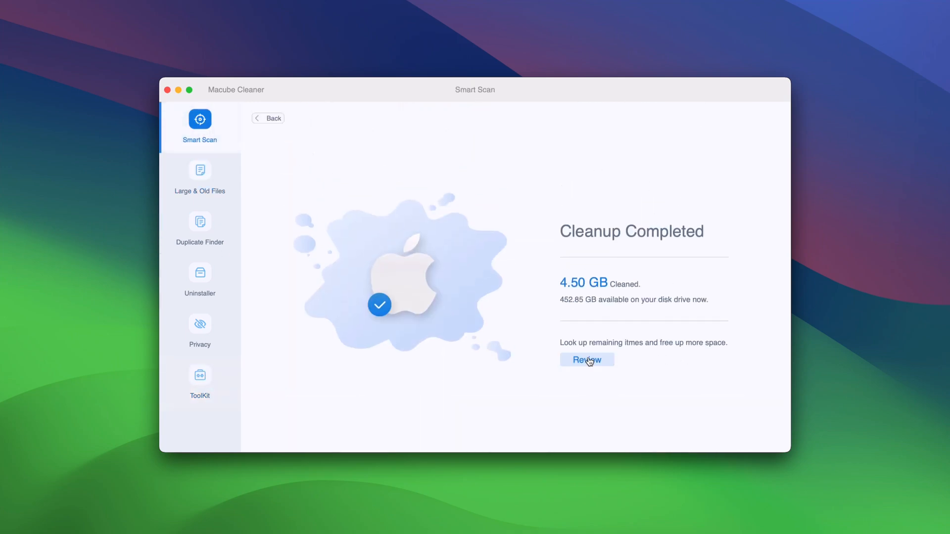
- Review the leftover Email Attachment files, then discard the scan results
click(585, 359)
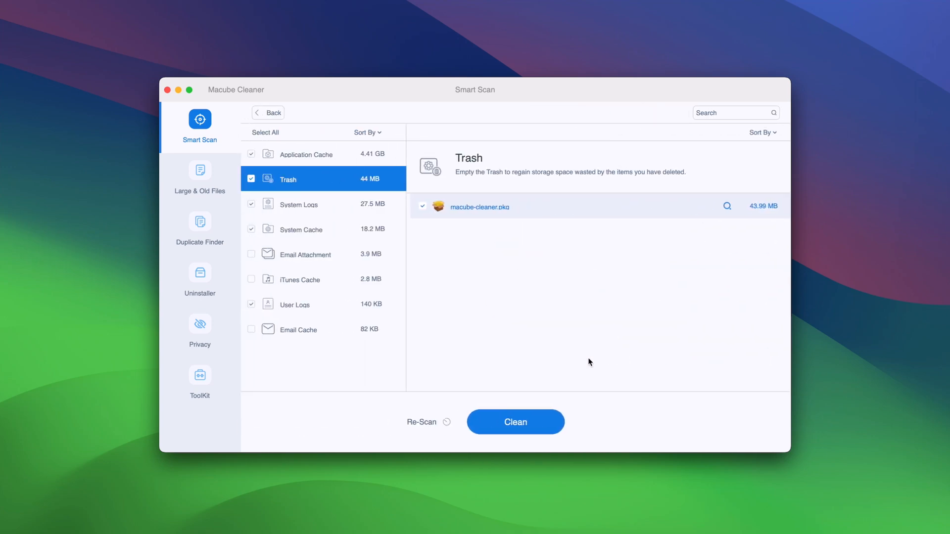
click(306, 254)
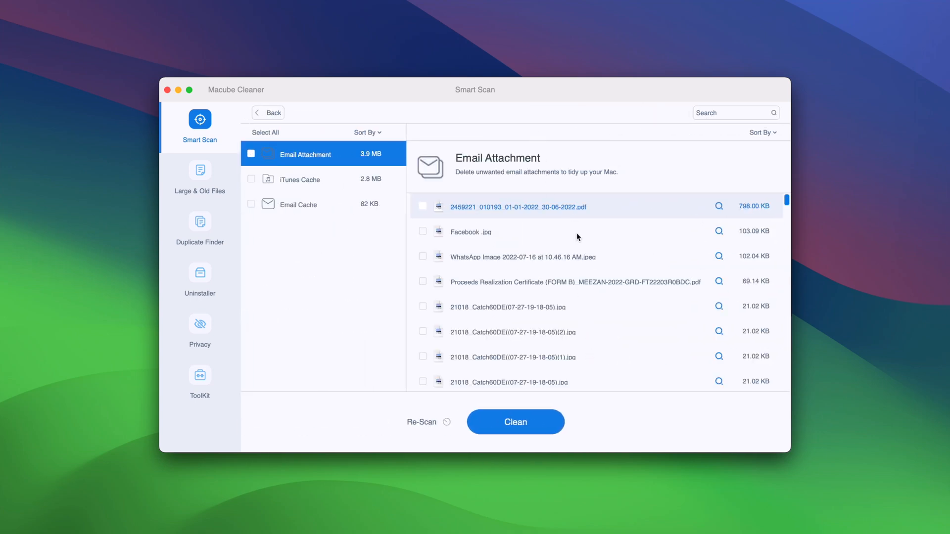
scroll(down, 3)
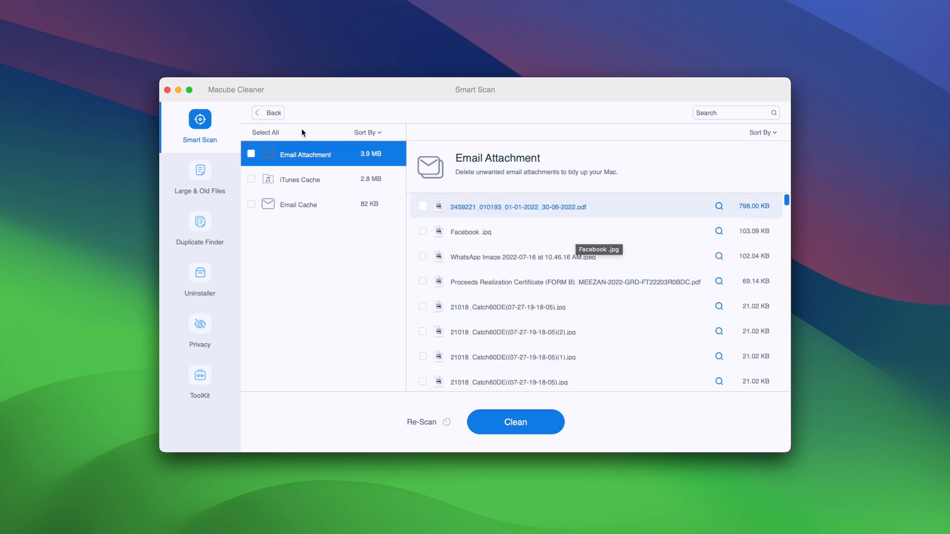
click(269, 112)
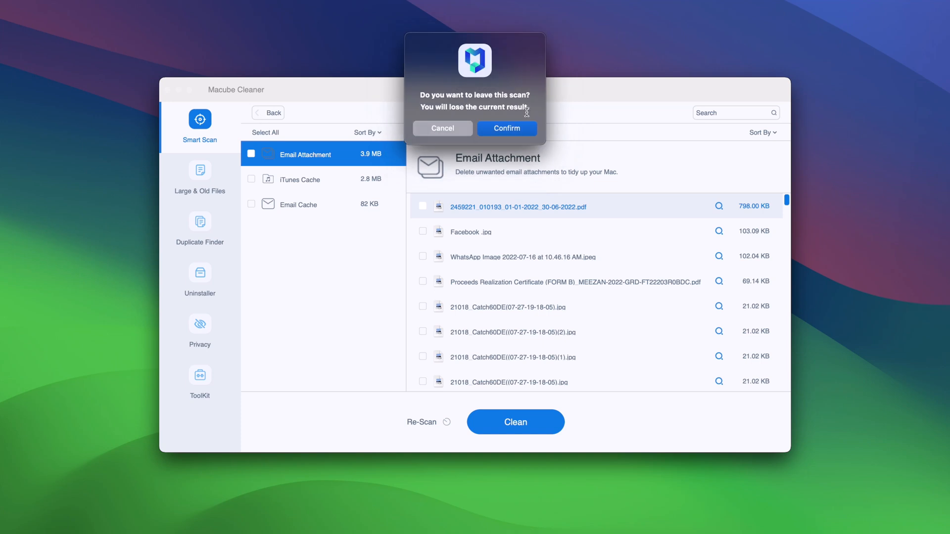
click(507, 128)
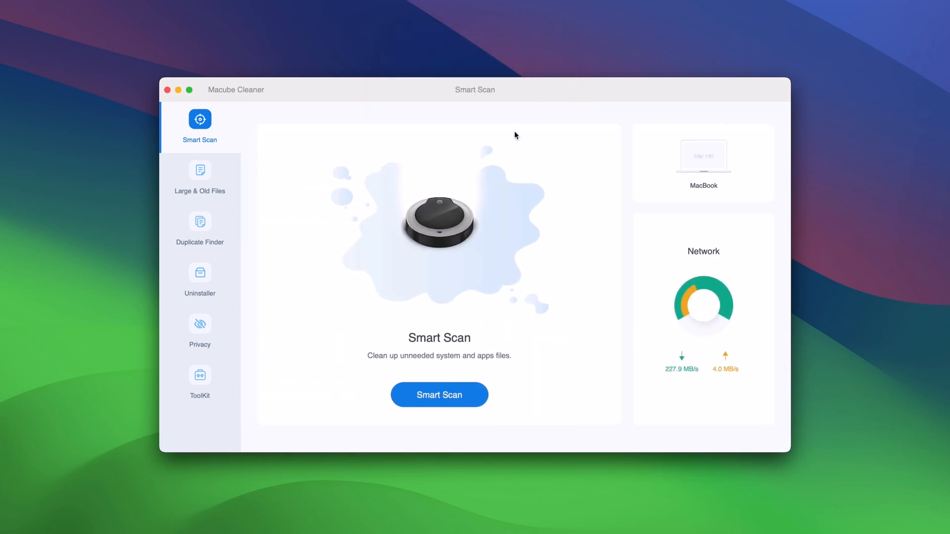
mouse_move(567, 370)
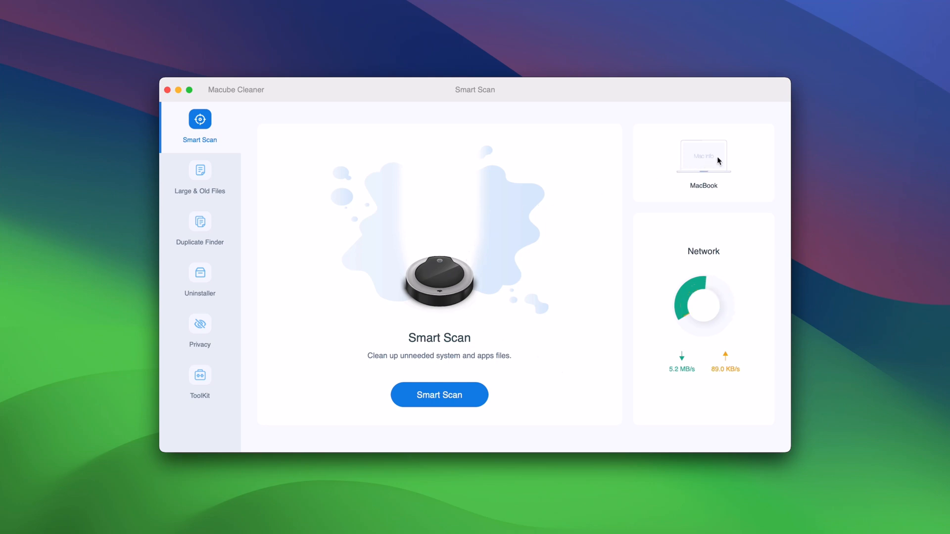
mouse_move(294, 378)
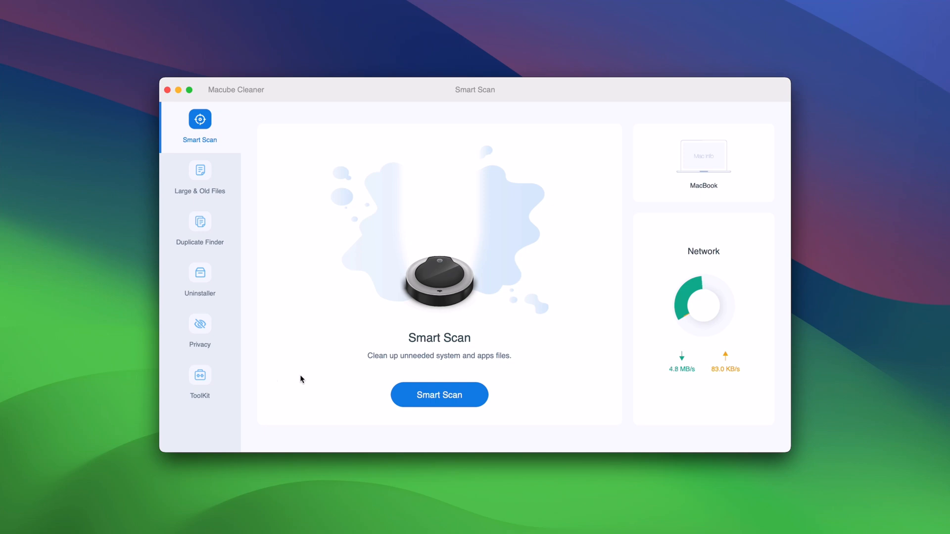
mouse_move(495, 401)
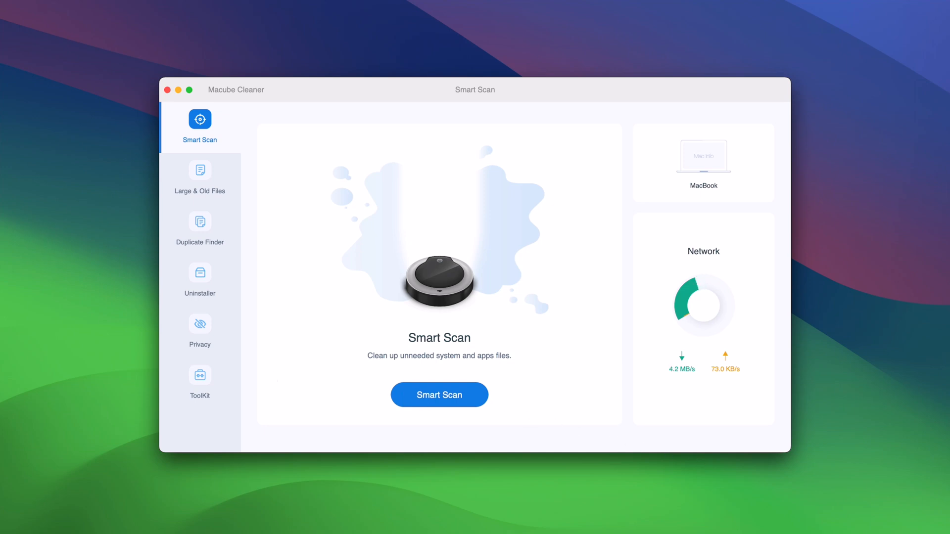
click(438, 395)
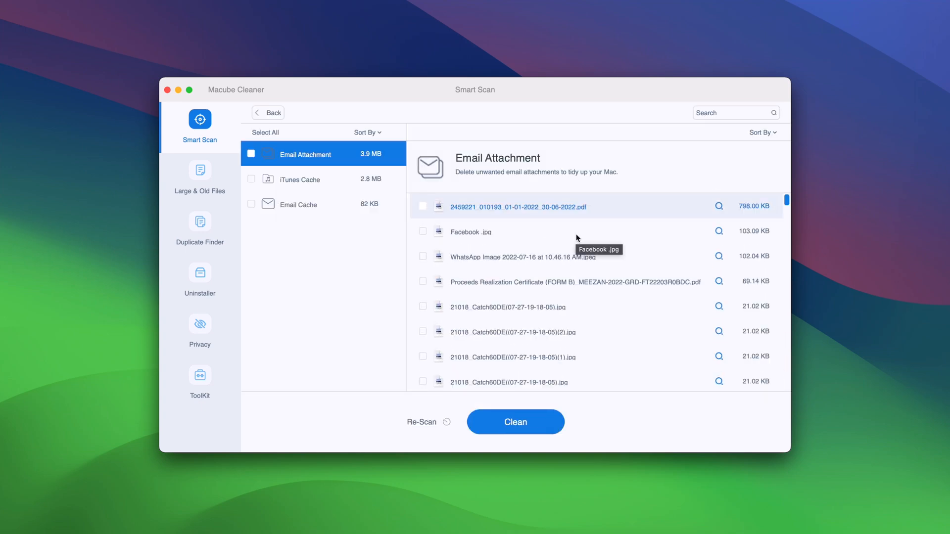
click(268, 113)
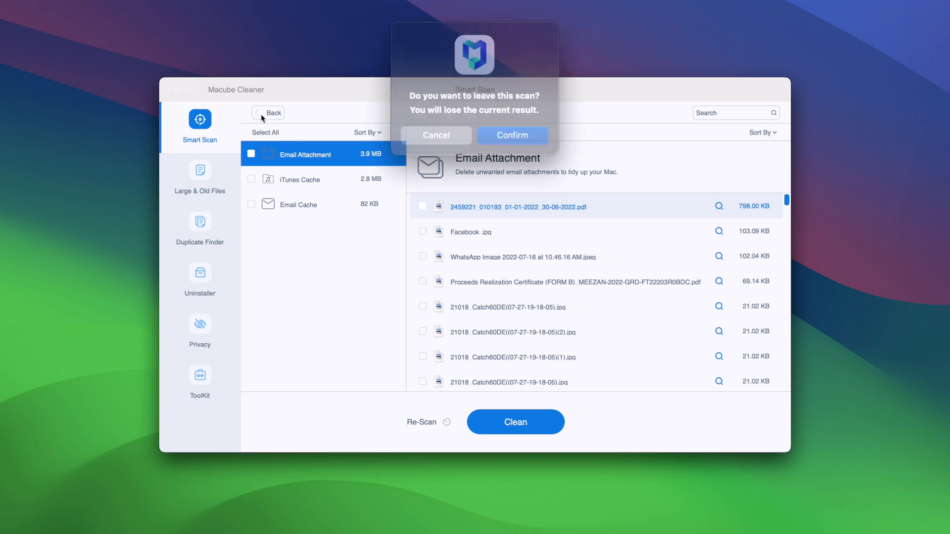
click(512, 135)
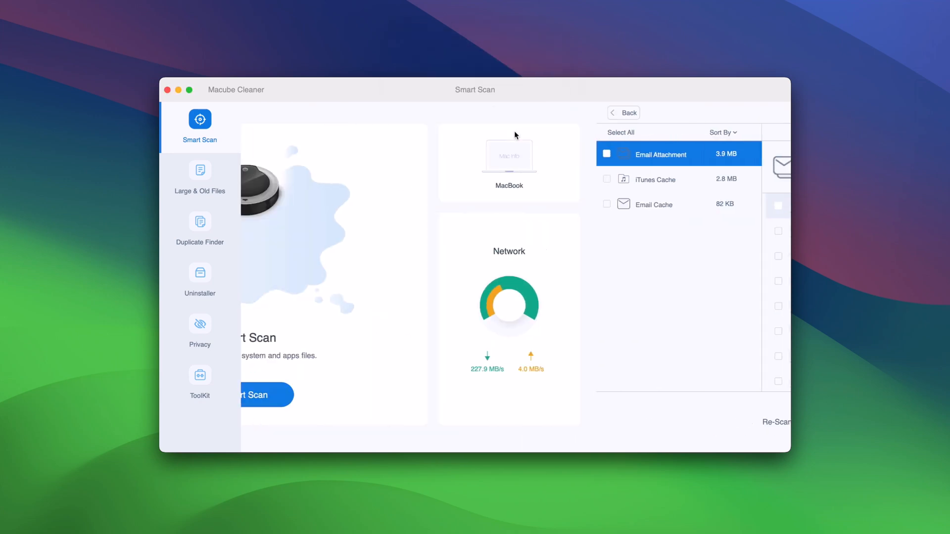
click(624, 113)
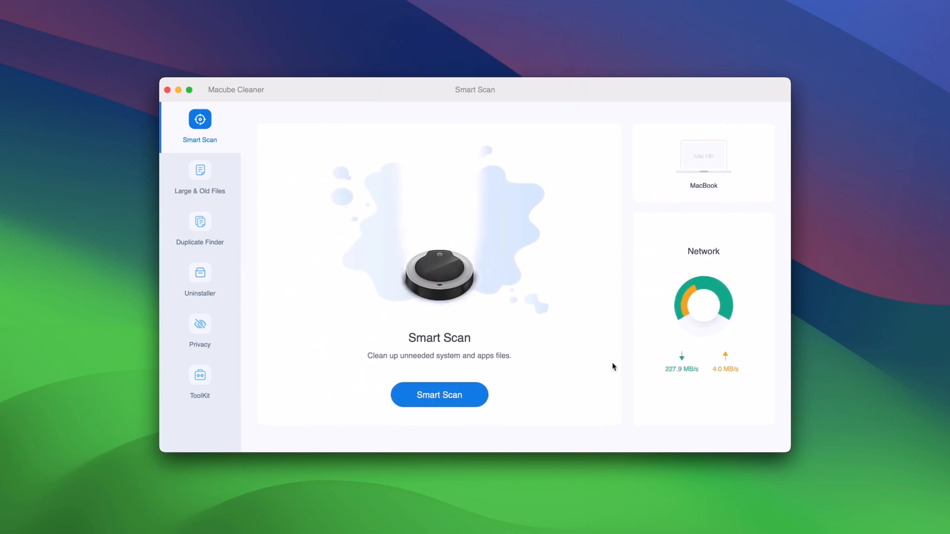
mouse_move(716, 161)
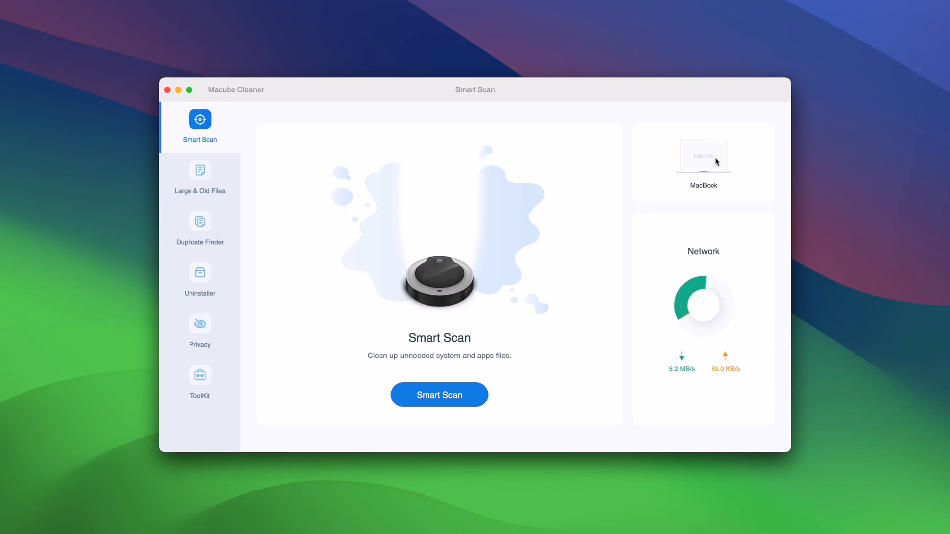
mouse_move(389, 321)
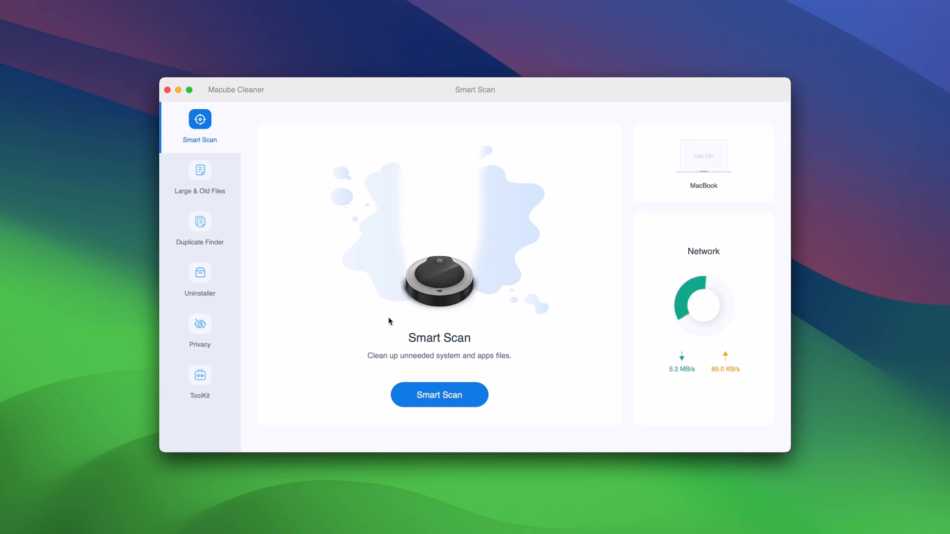
mouse_move(271, 377)
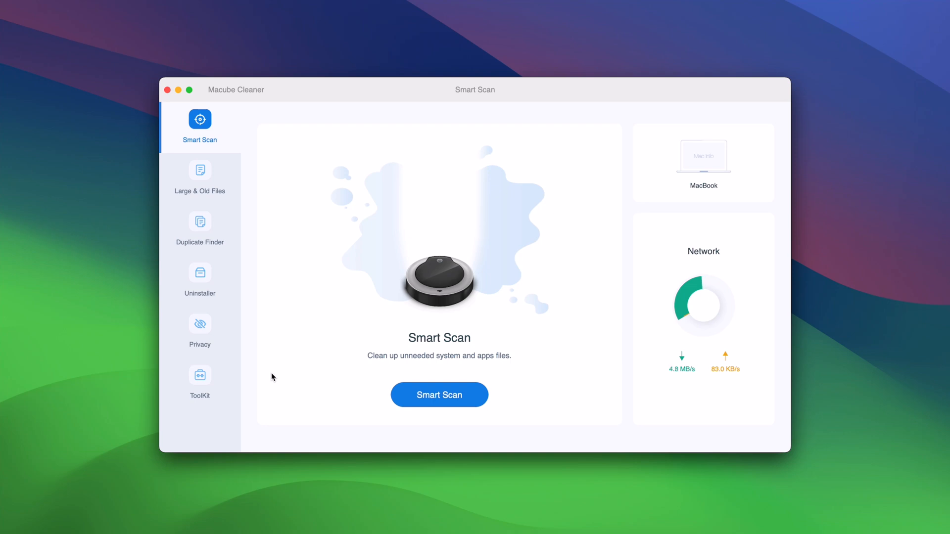
mouse_move(495, 401)
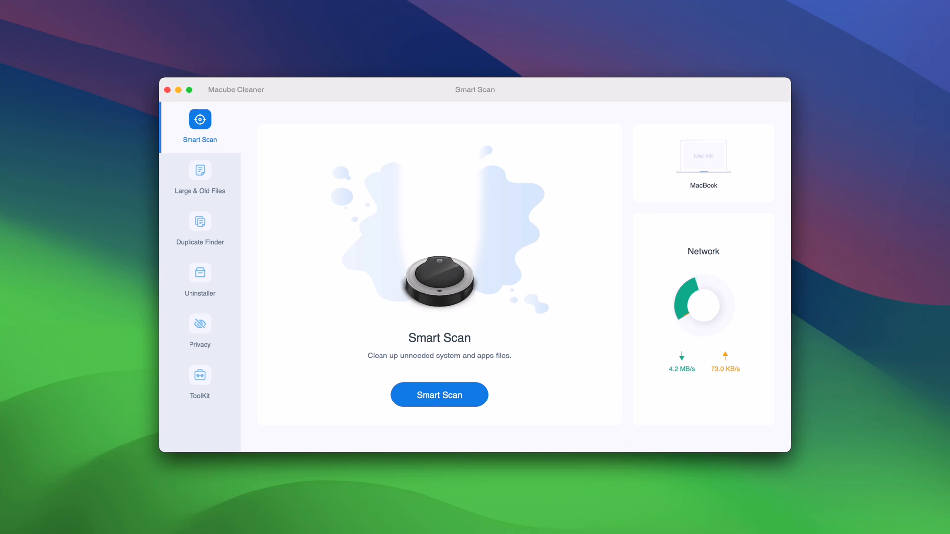
mouse_move(271, 377)
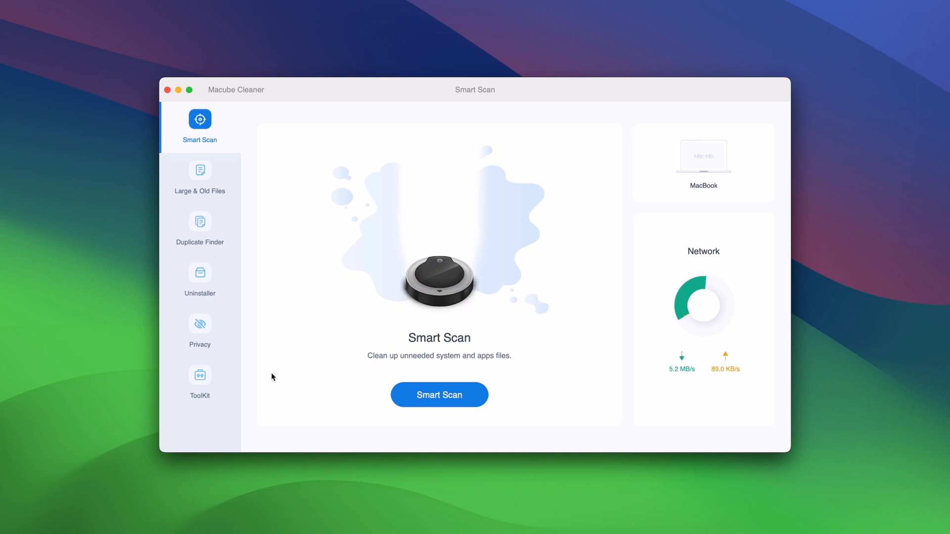
mouse_move(370, 392)
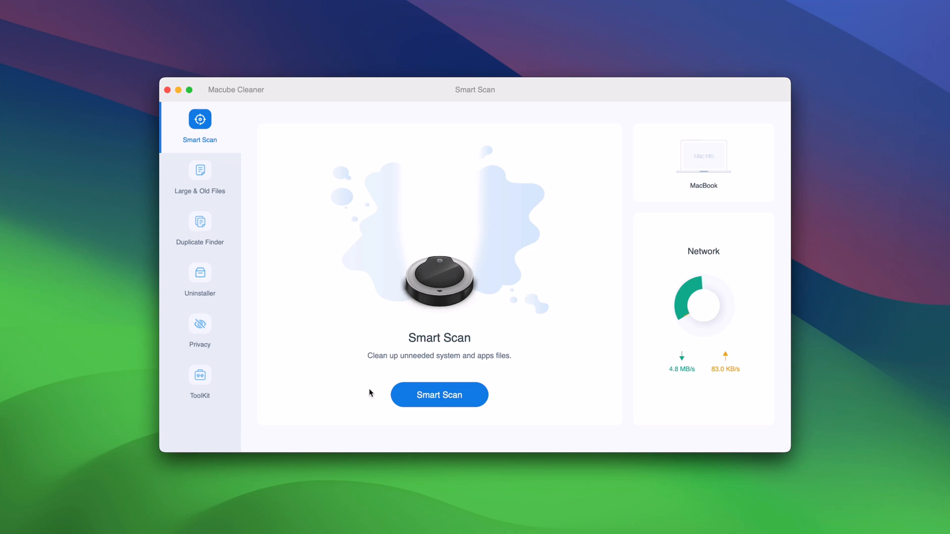